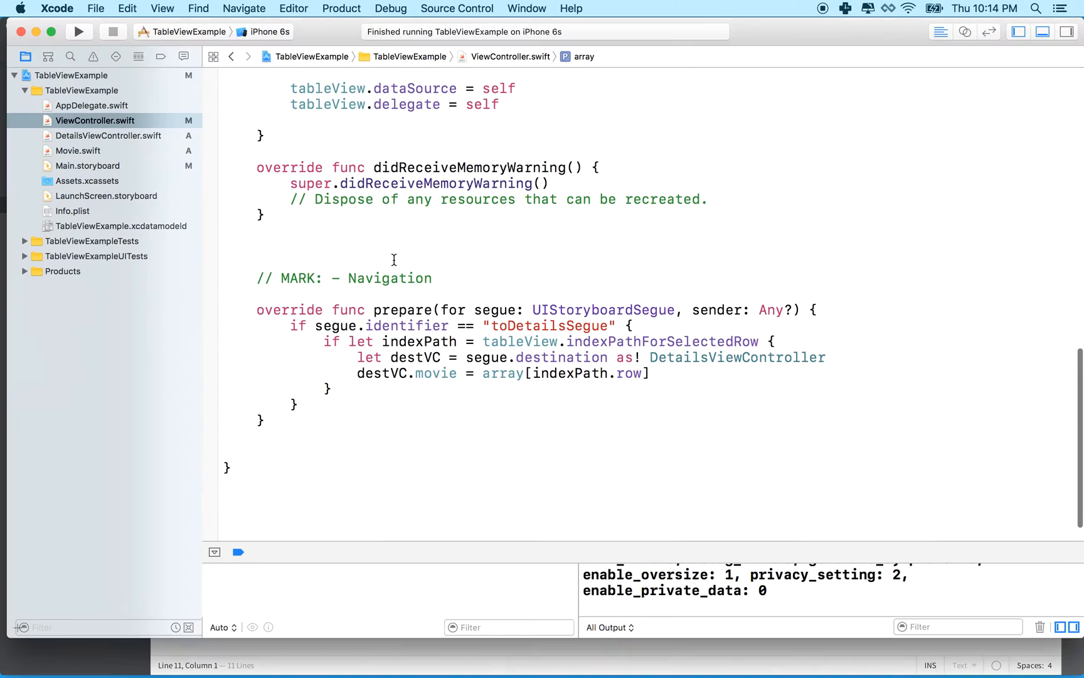
mouse_move(346, 226)
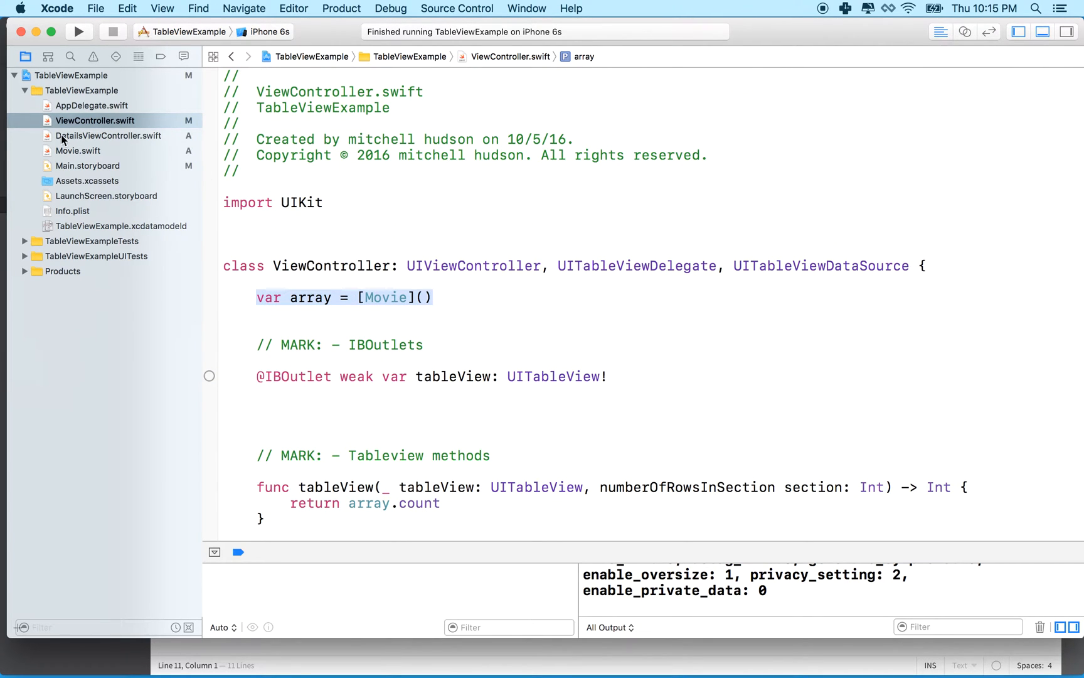
Review the Movie struct, the details controller and the Movie array in ViewController.swift.
click(79, 150)
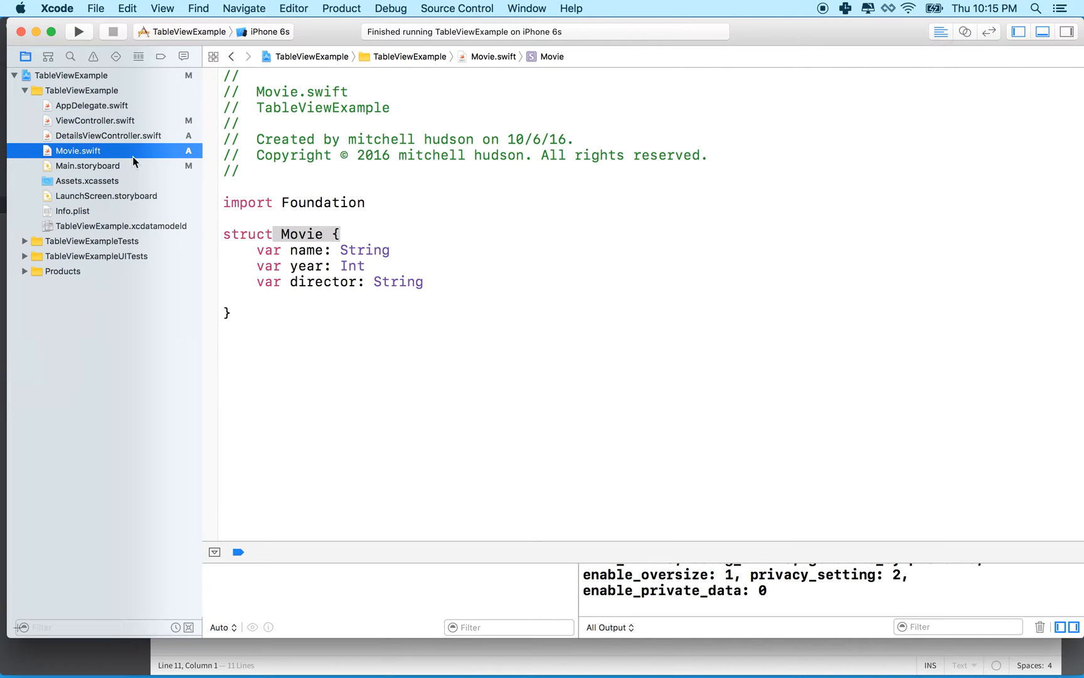
click(108, 135)
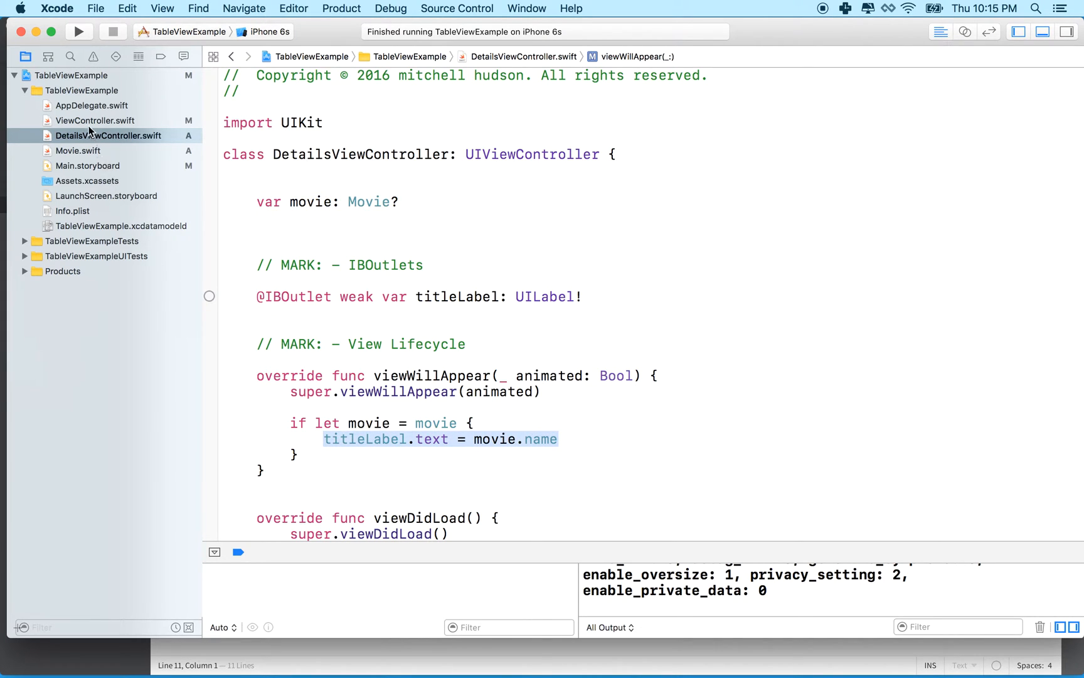
click(95, 120)
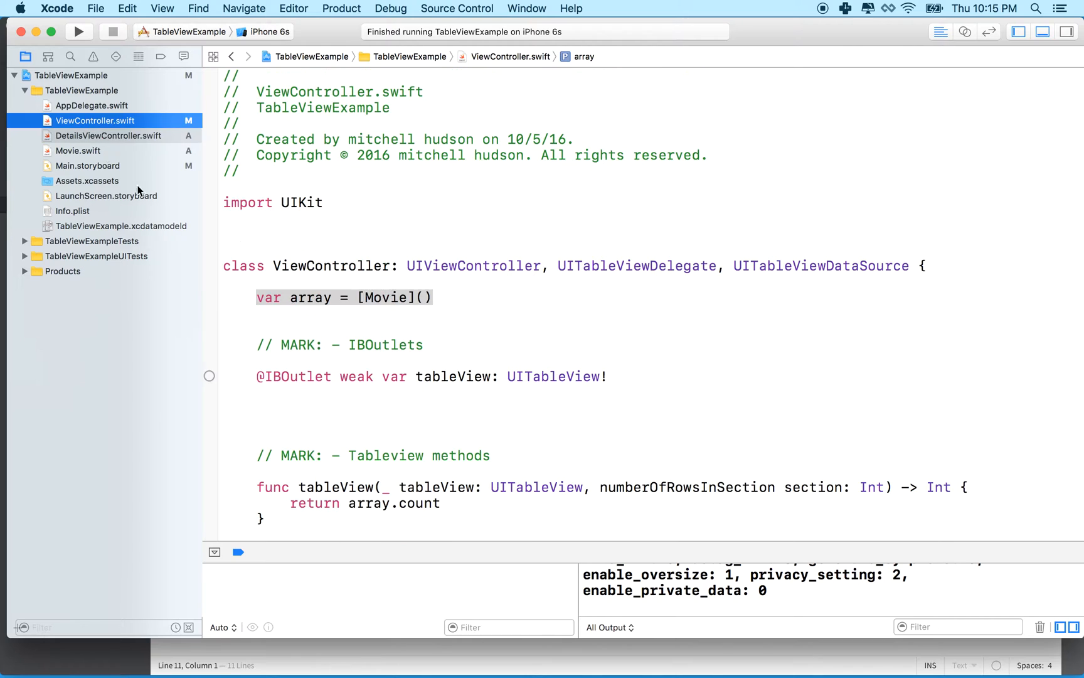
scroll(down, 3)
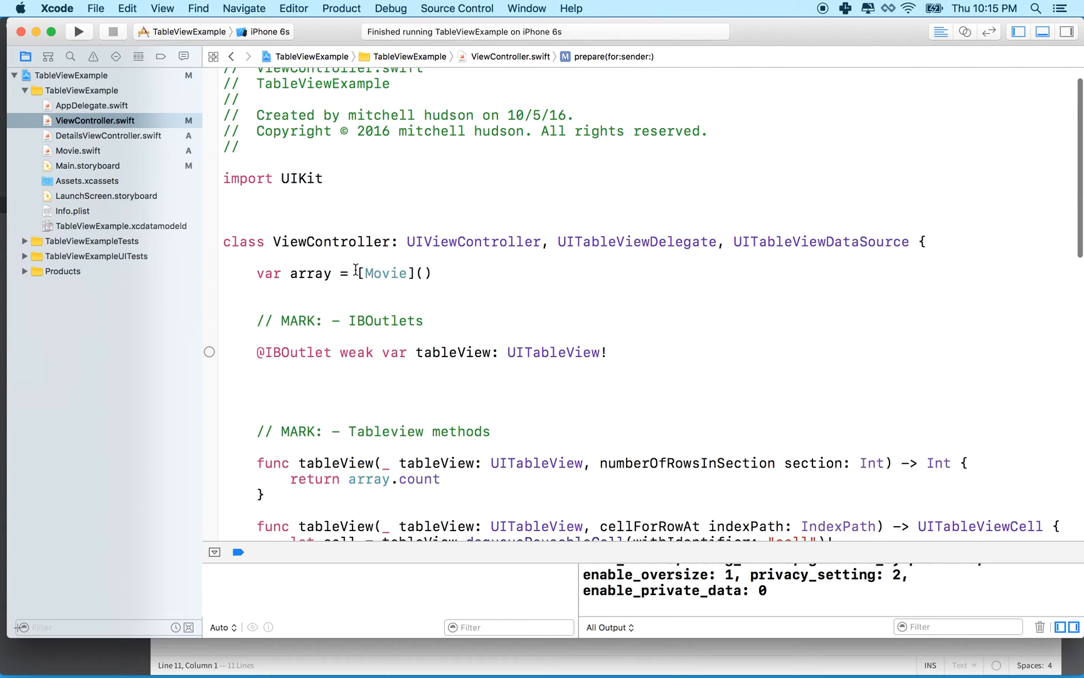
double_click(386, 272)
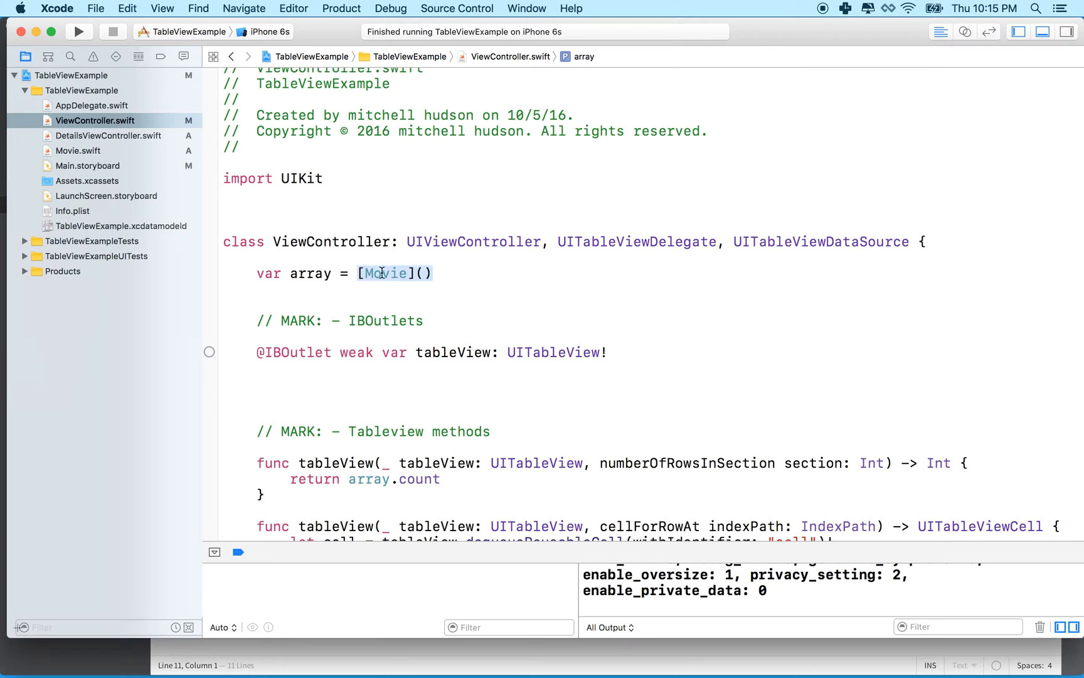
double_click(386, 273)
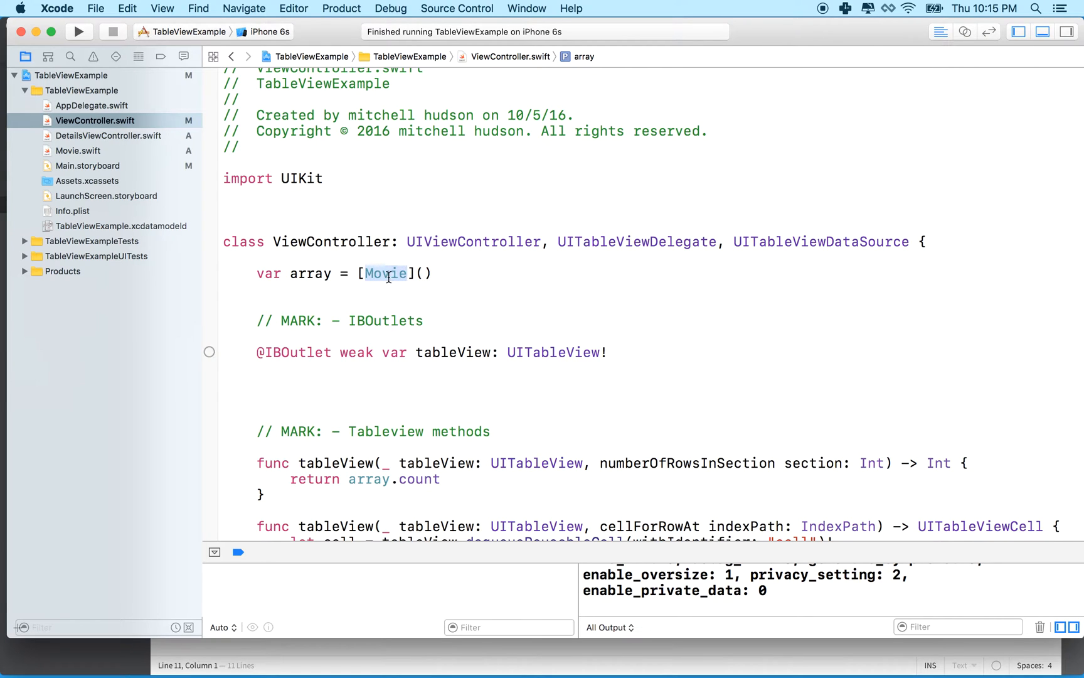
scroll(down, 3)
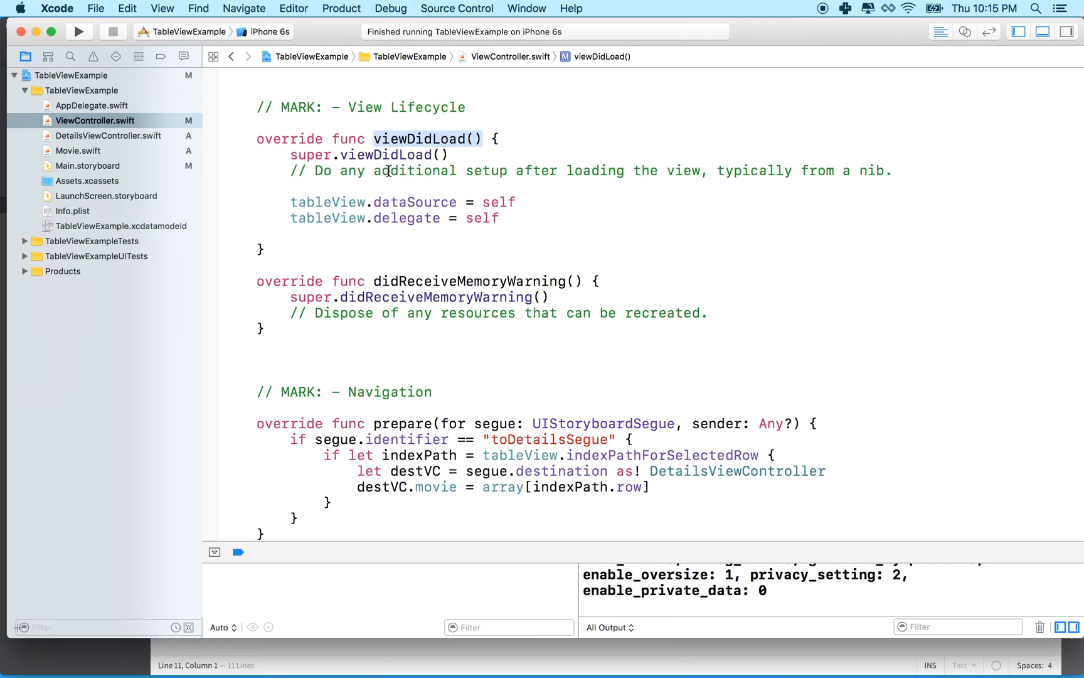
click(499, 217)
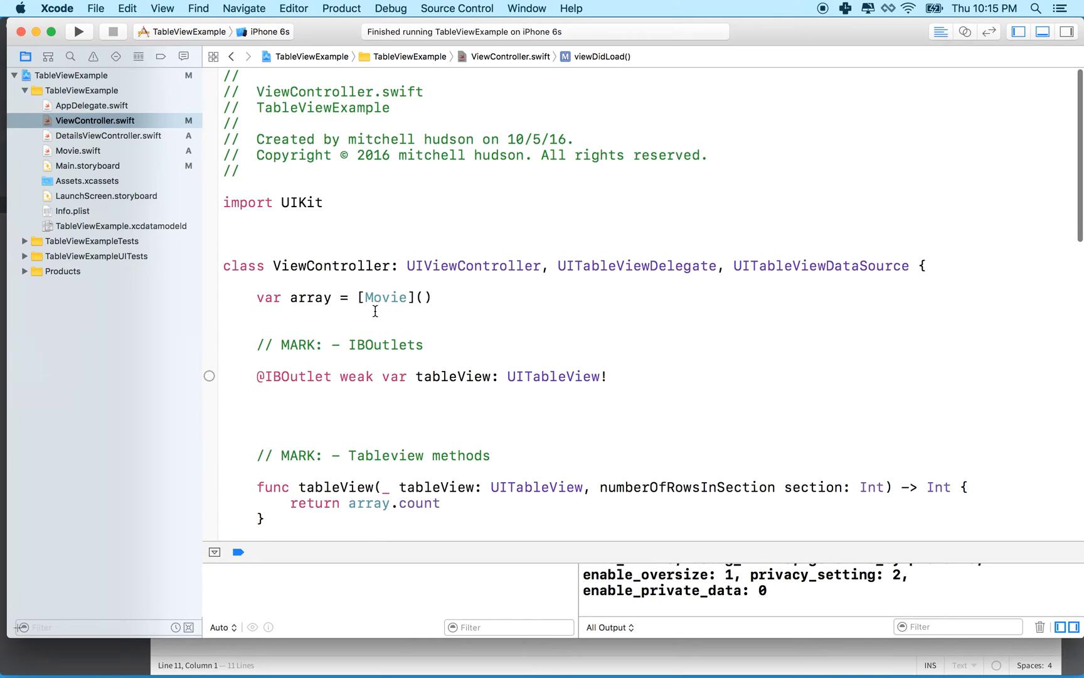
double_click(385, 296)
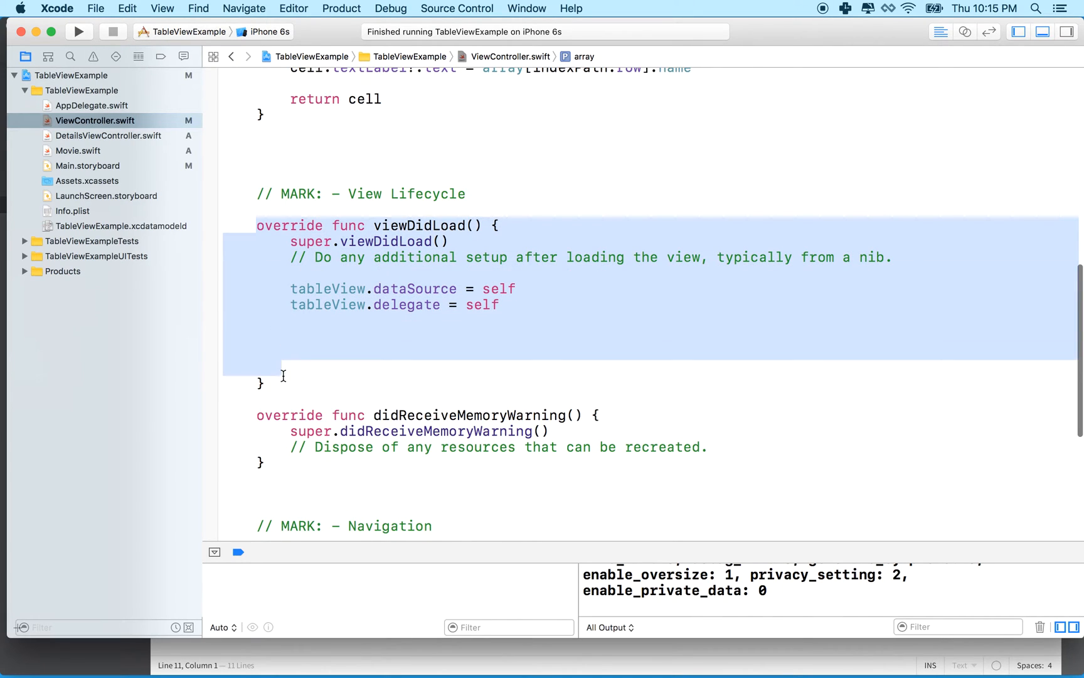
click(279, 367)
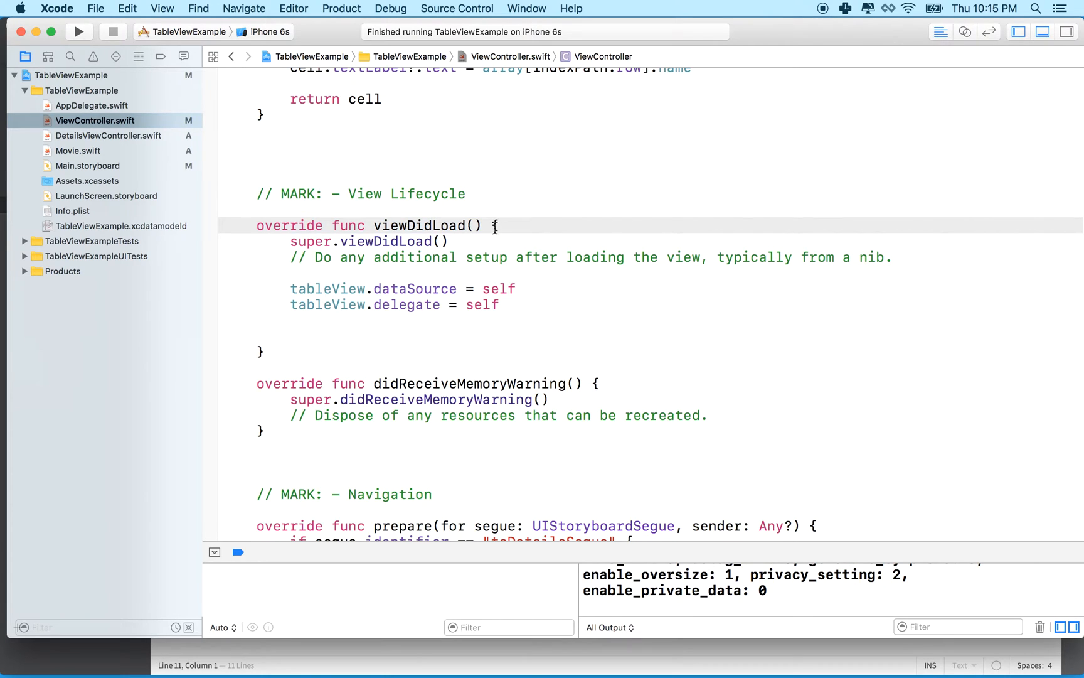
Add array.append(Movie(name:year:director:)) on a new line in viewDidLoad, leaving placeholders.
double_click(419, 225)
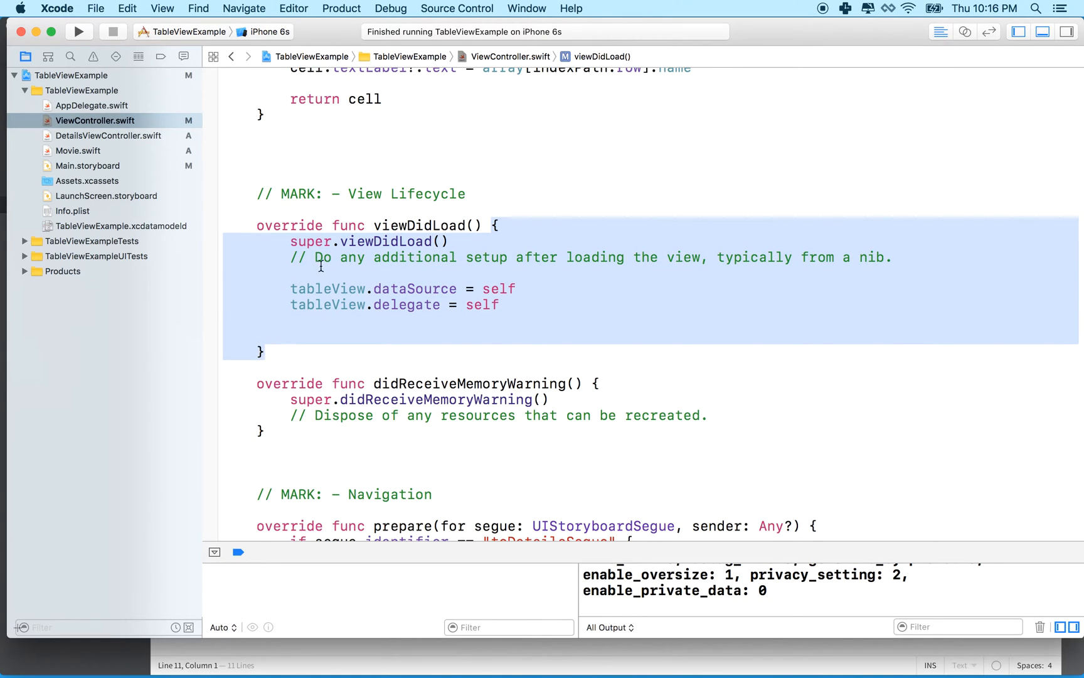
click(290, 330)
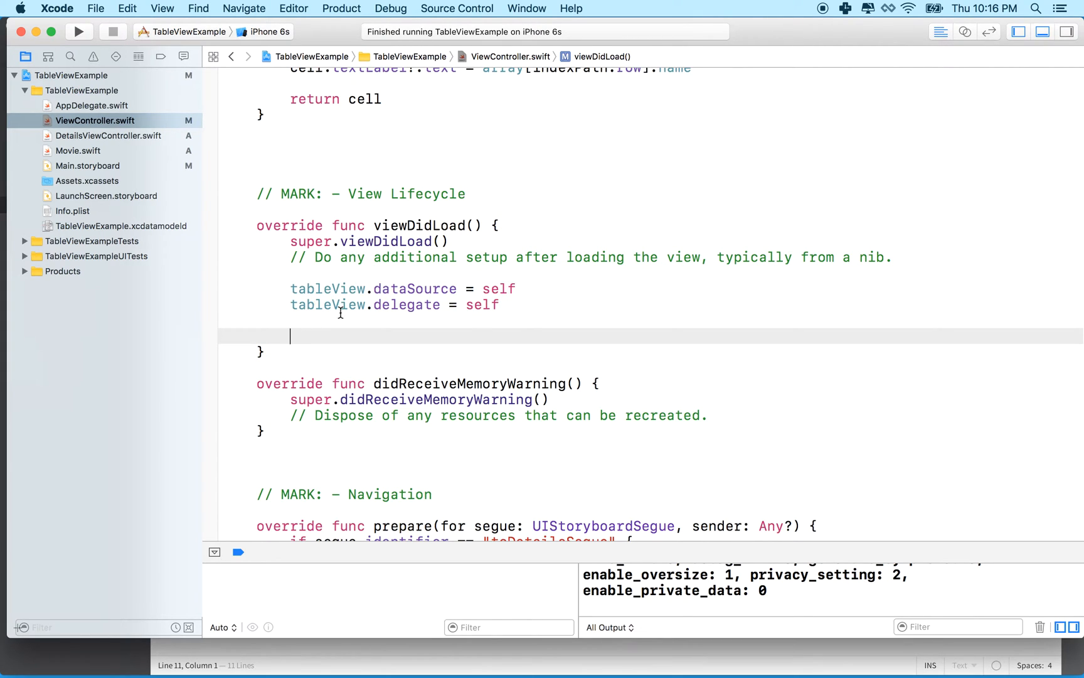
mouse_move(297, 337)
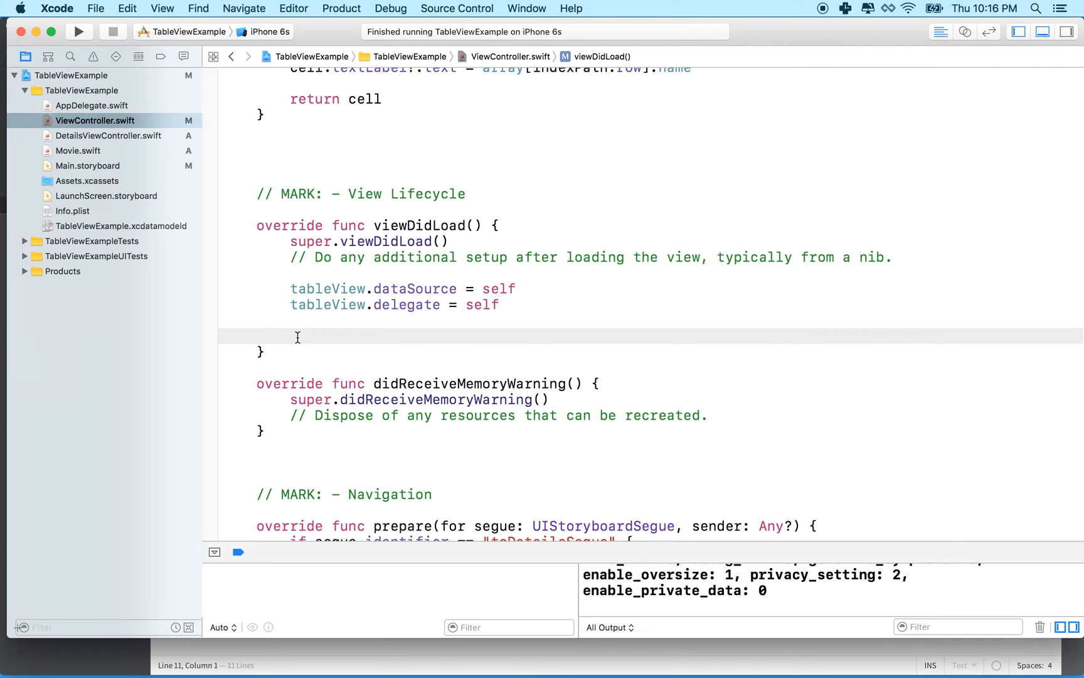
text(array)
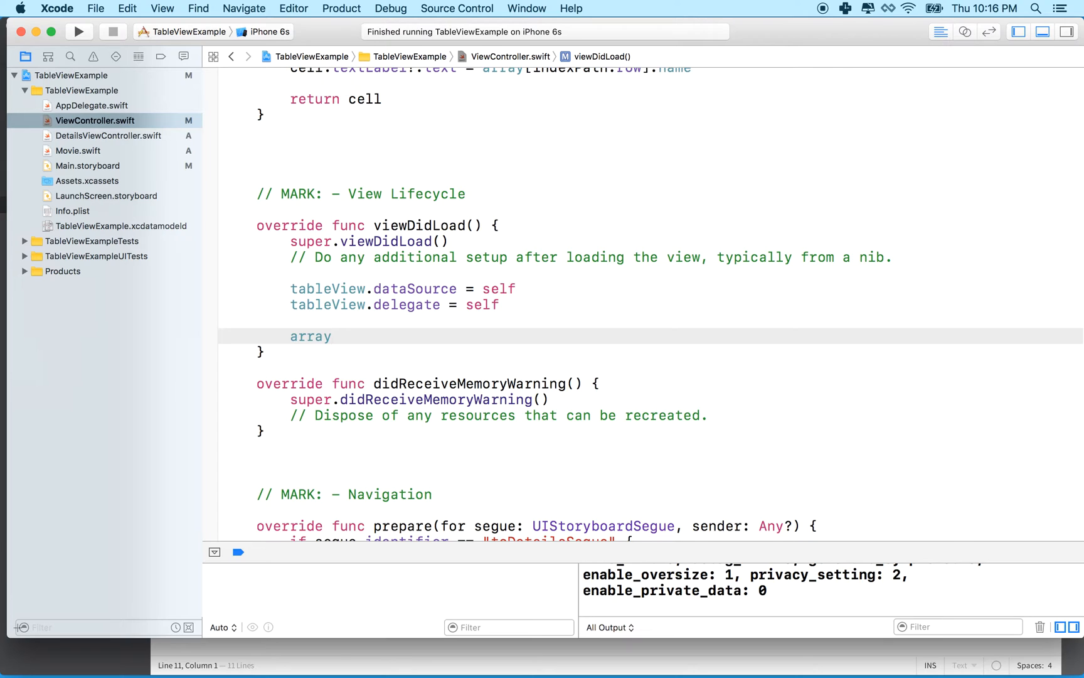
text(.append(newElement: Element)
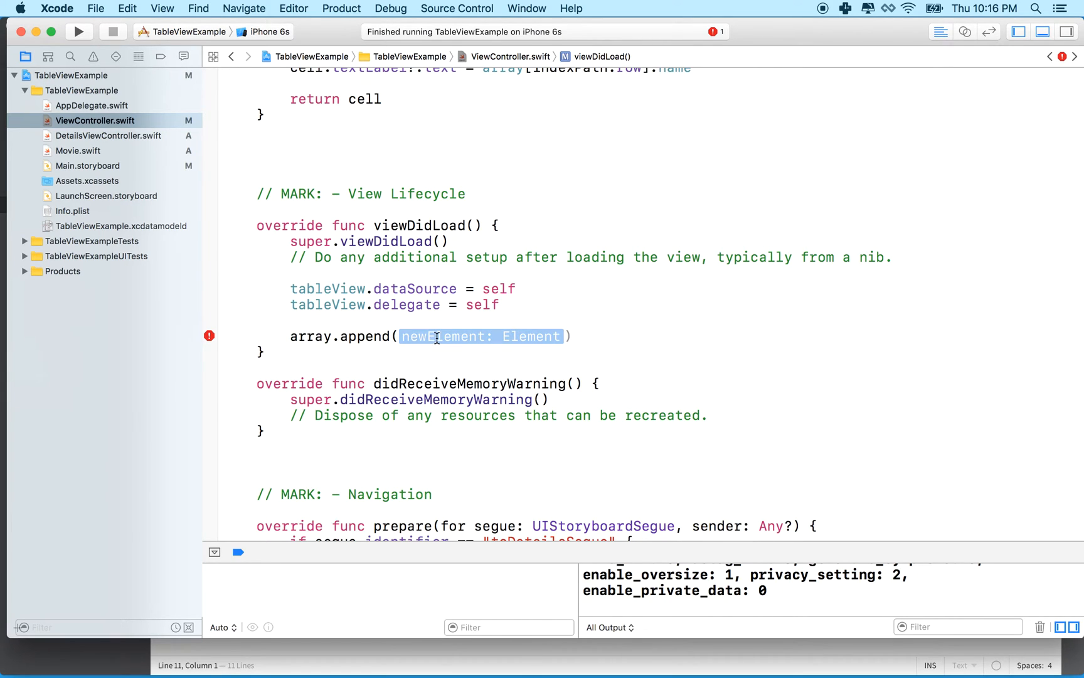
text(Movie()
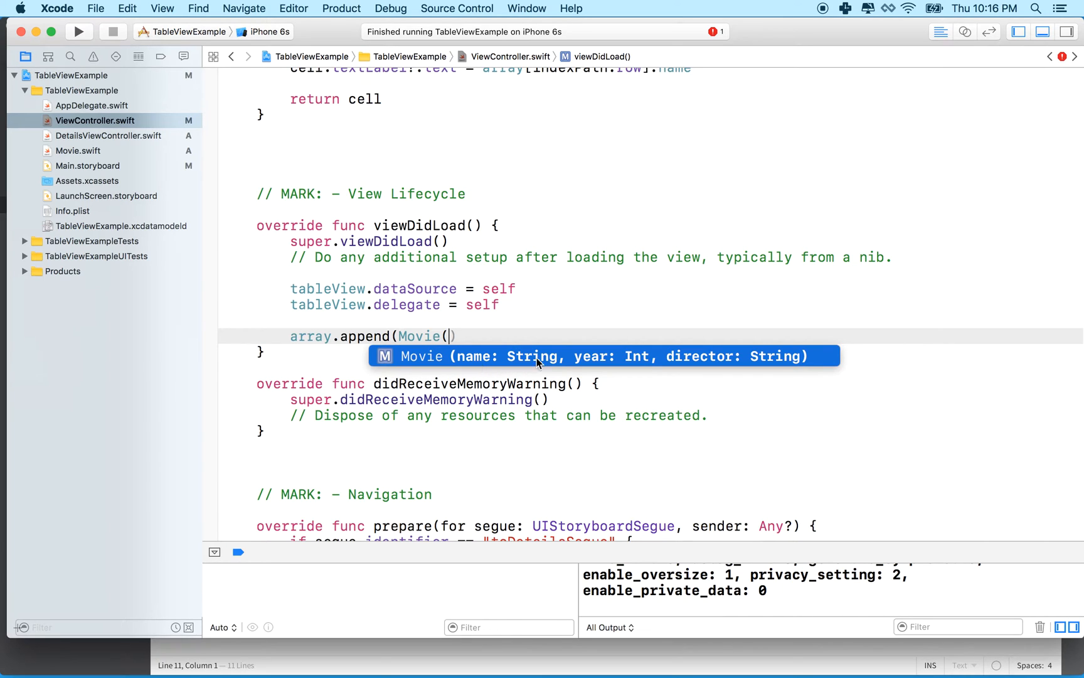
mouse_move(423, 374)
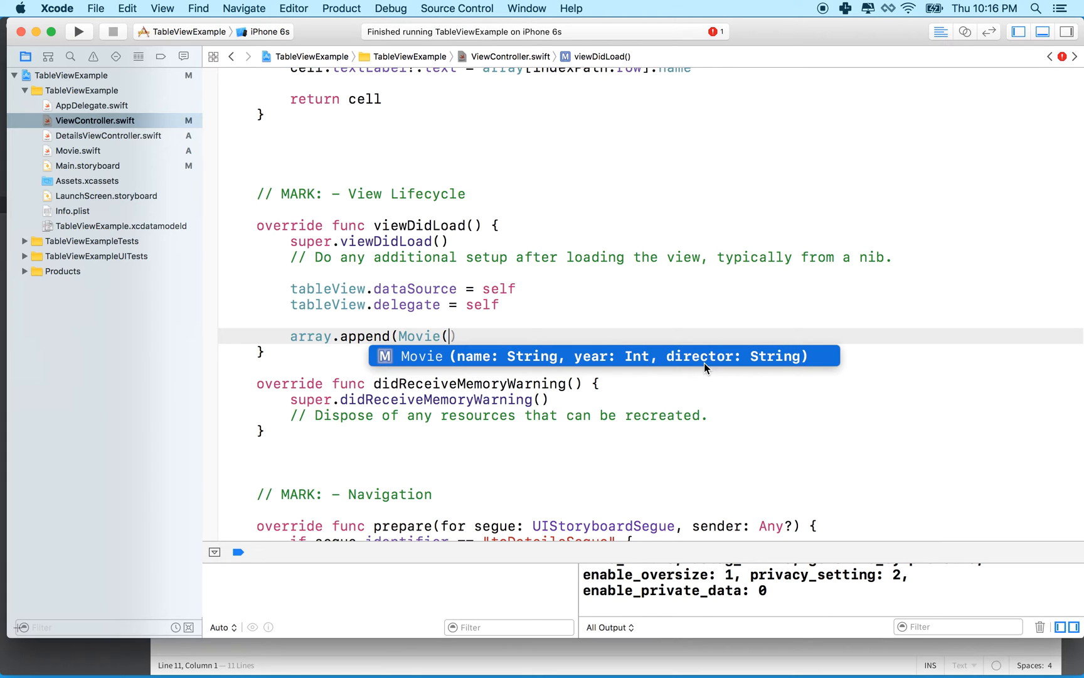
mouse_move(511, 363)
text(name: String, year: Int, director: String)
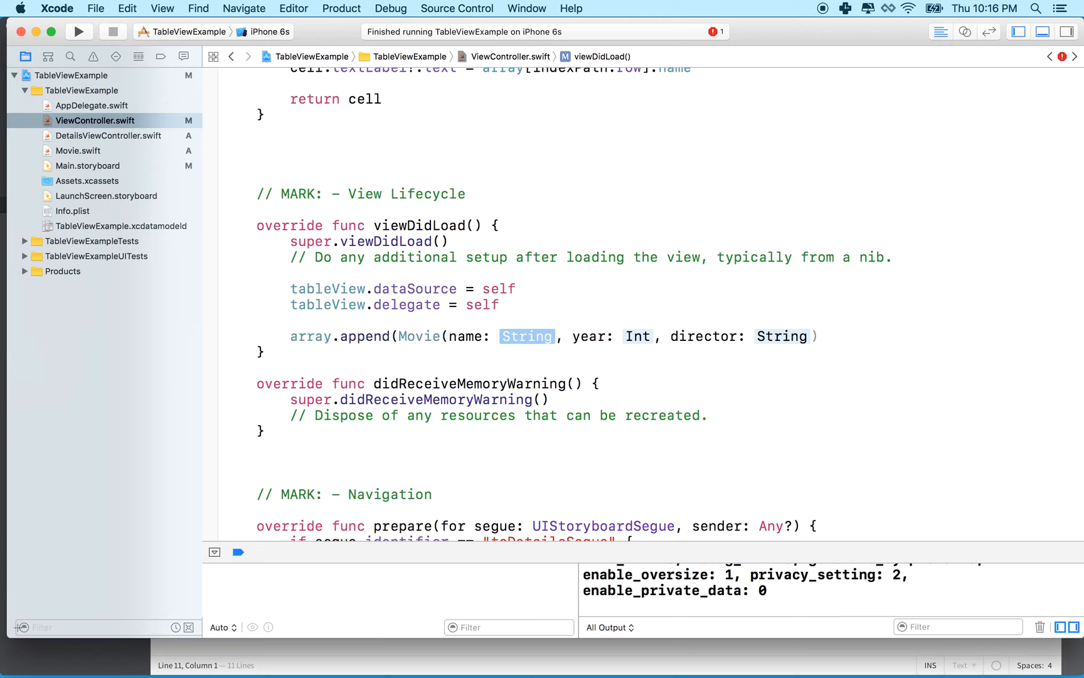
text("")
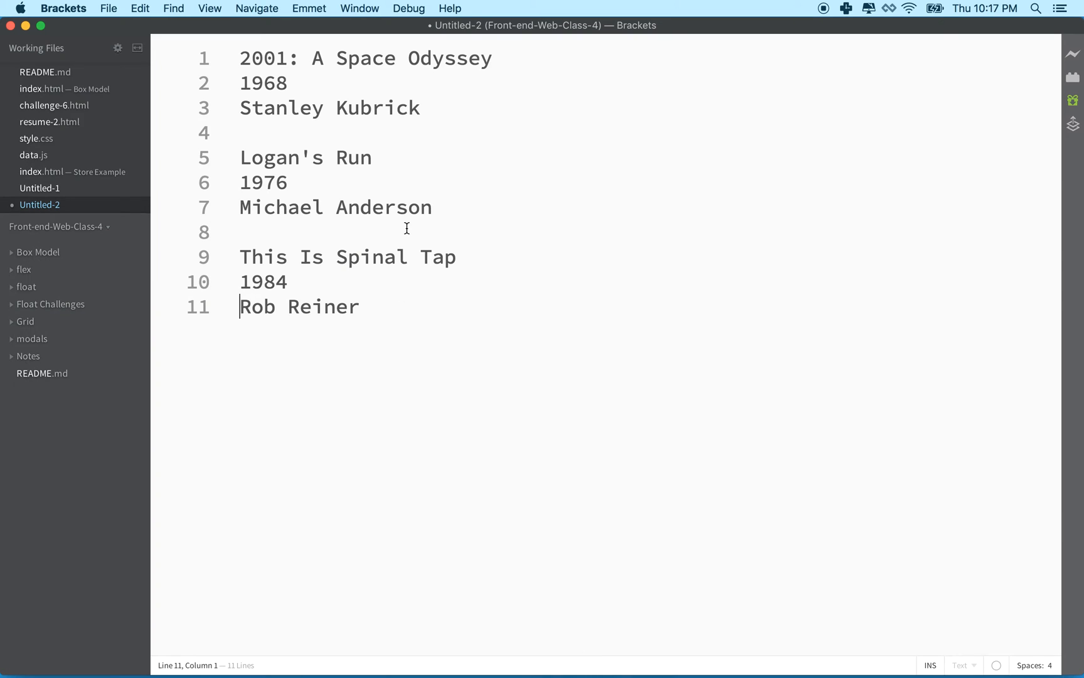
Select the title 2001: A Space Odyssey in the Brackets notes for copying.
drag(239, 59, 492, 58)
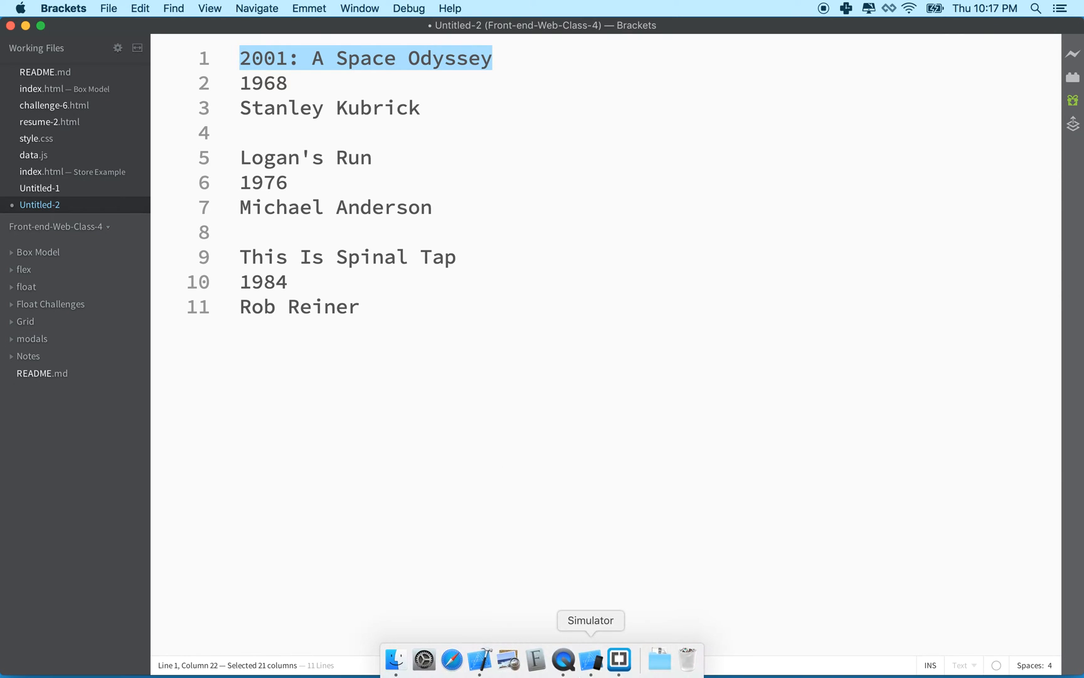
mouse_move(562, 658)
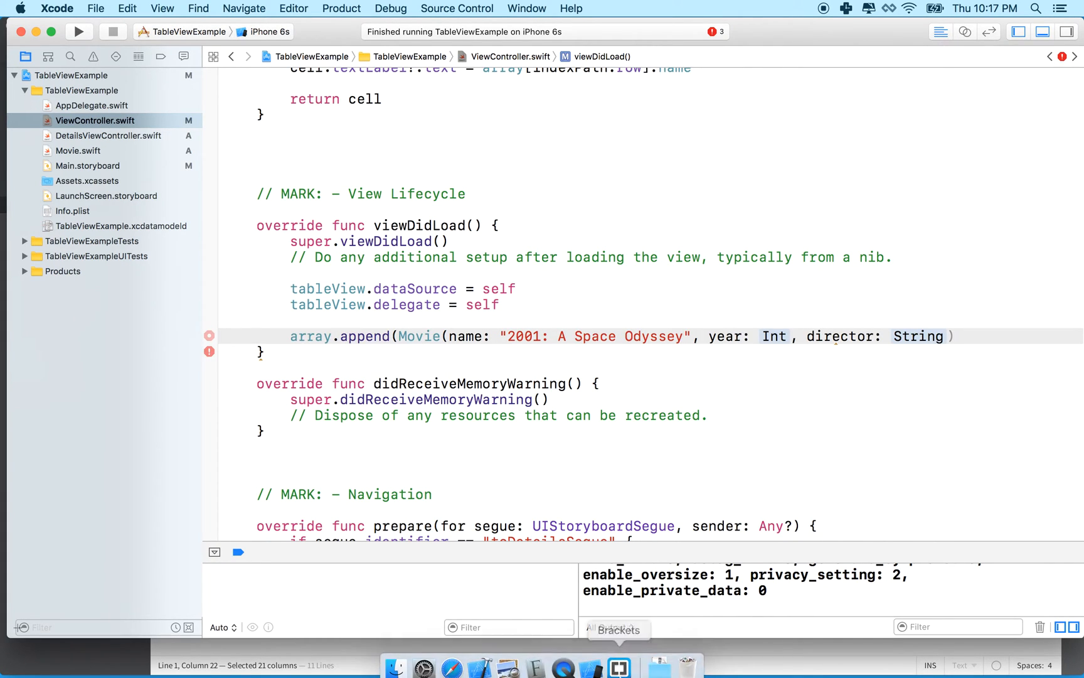
Fill the first Movie with year 1968 and director "Stanley Kubrick" and close the call.
click(618, 666)
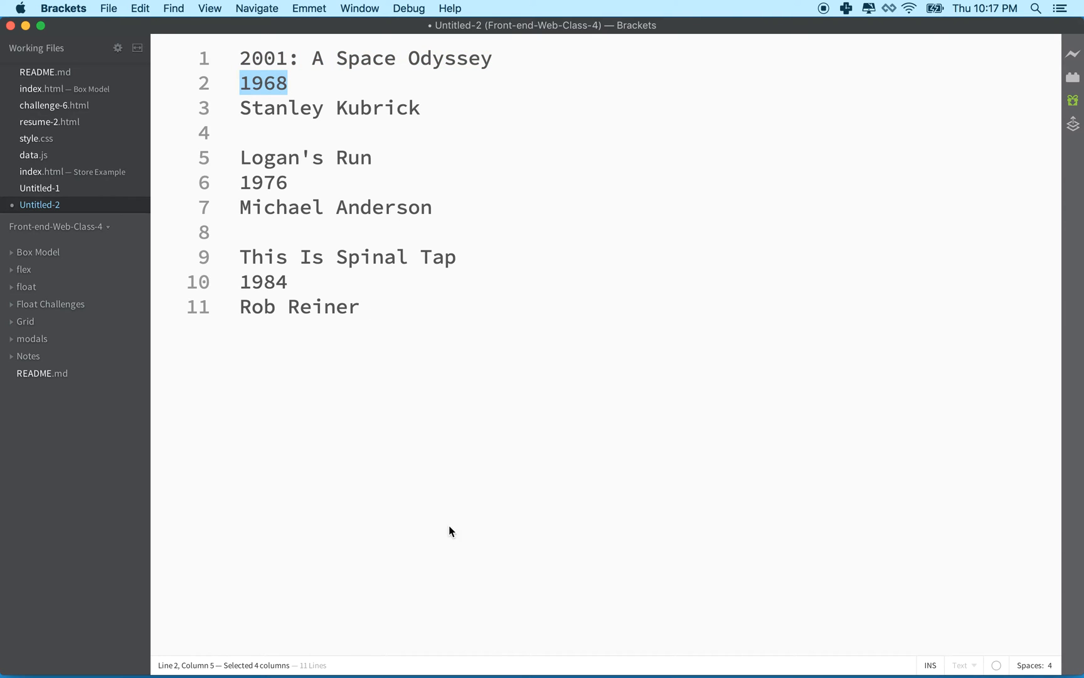
mouse_move(714, 406)
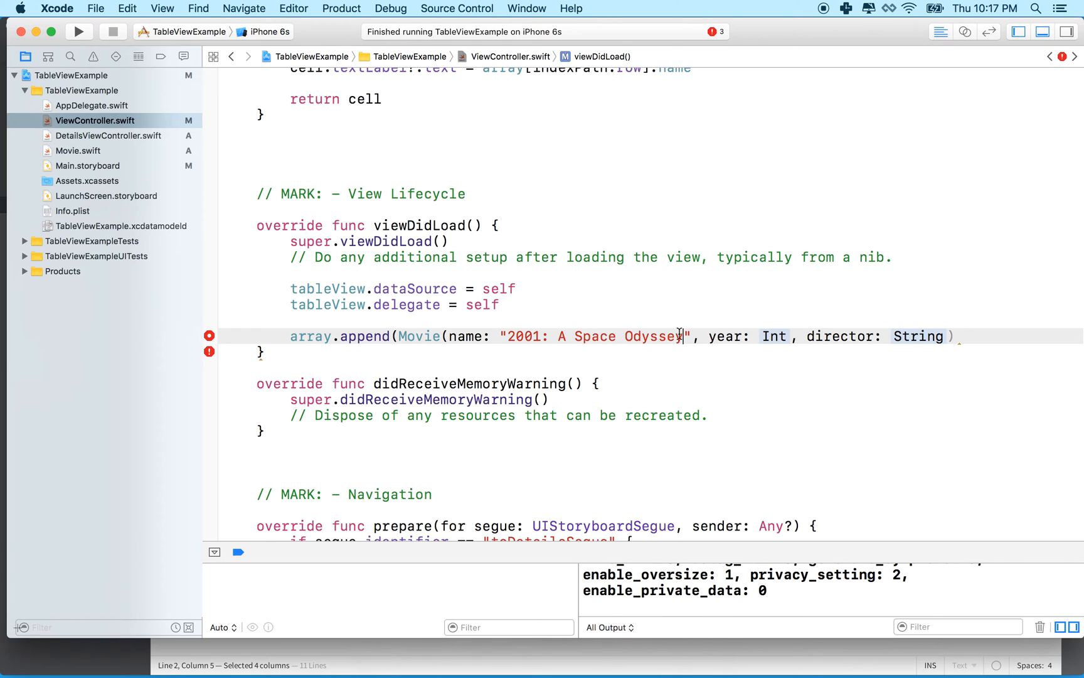
text(1968)
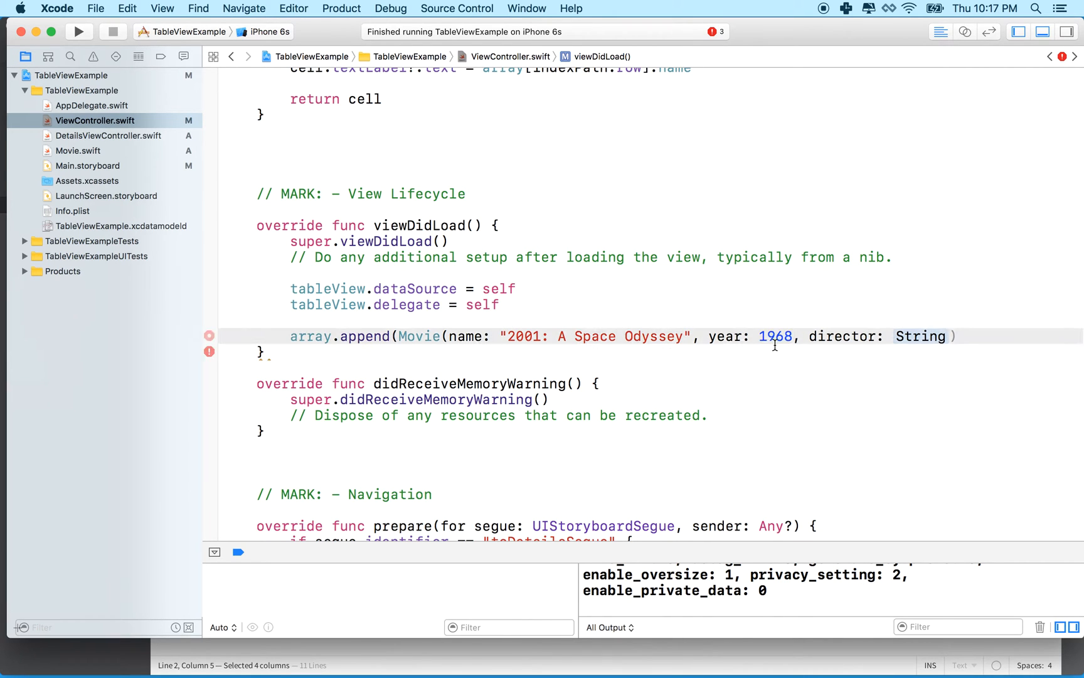
double_click(921, 336)
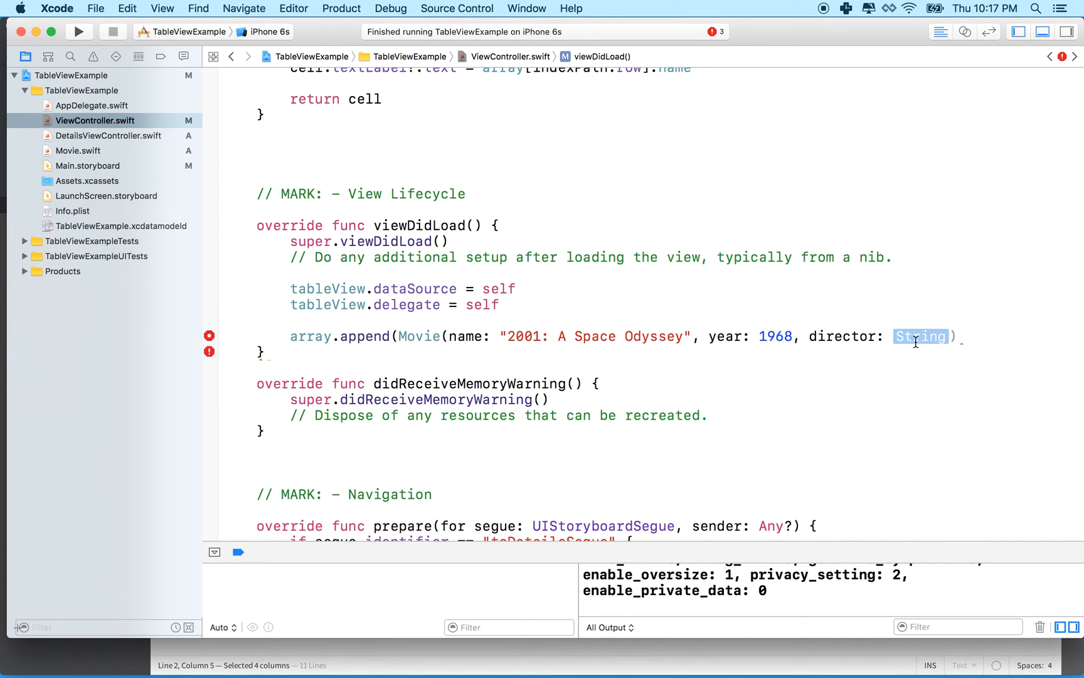
text("")
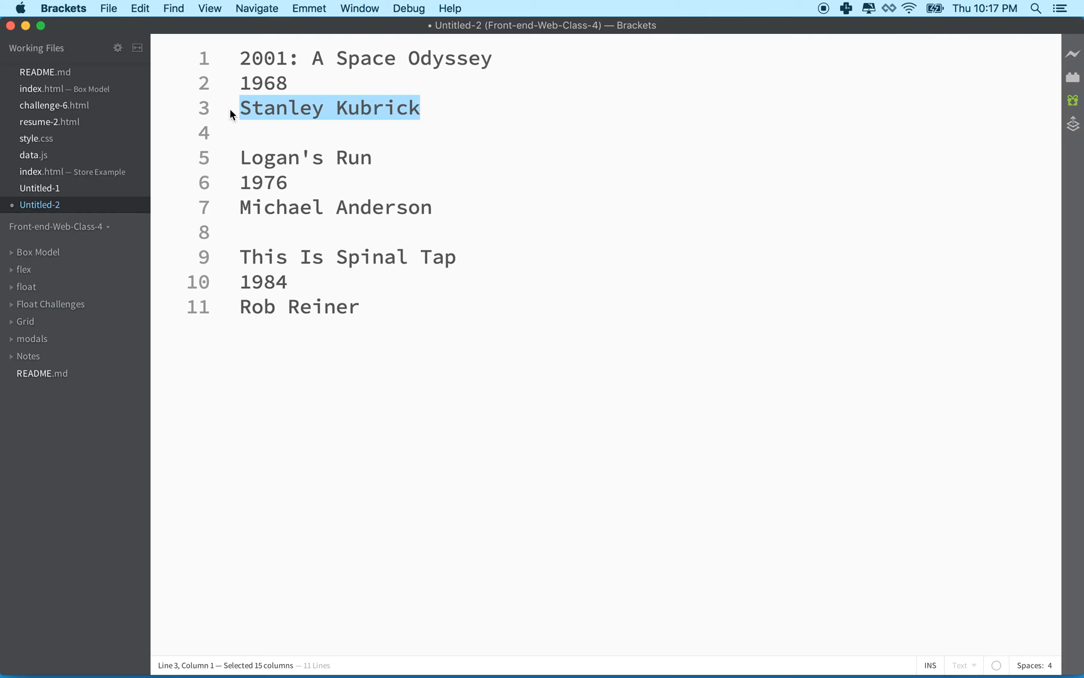
mouse_move(619, 658)
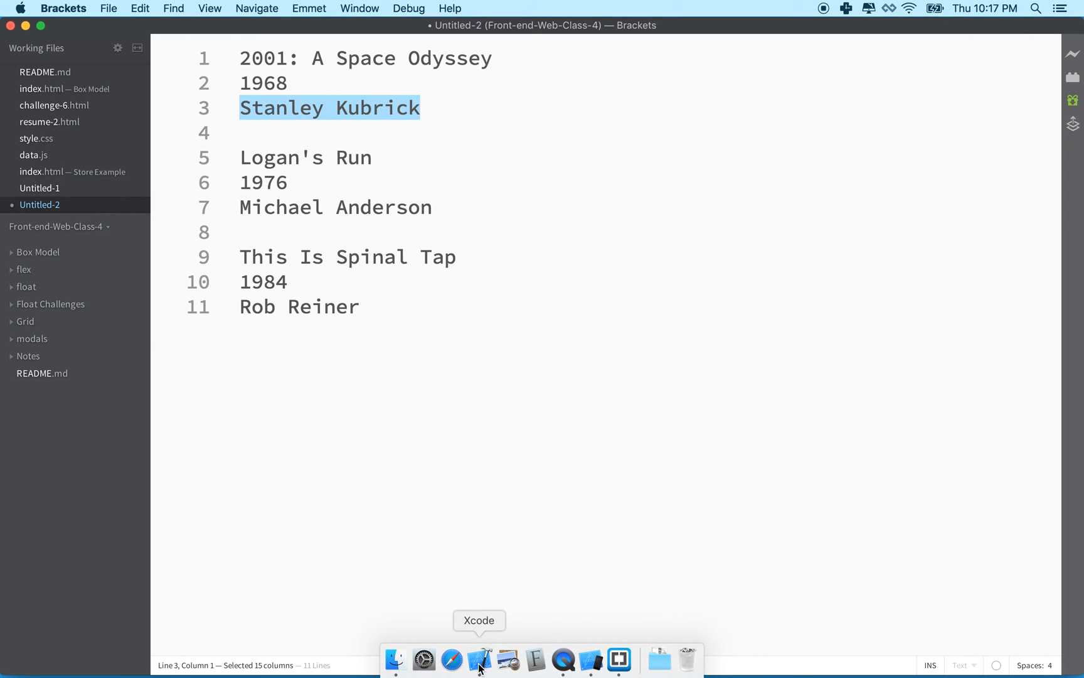
click(479, 660)
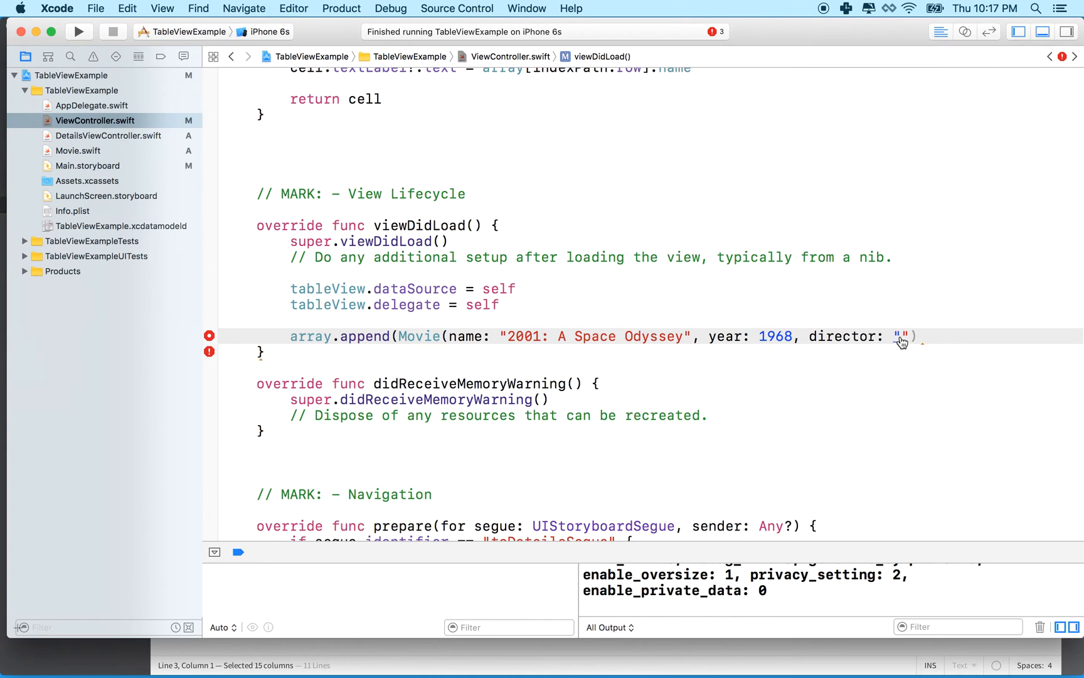
text(Stanley Kubrick)
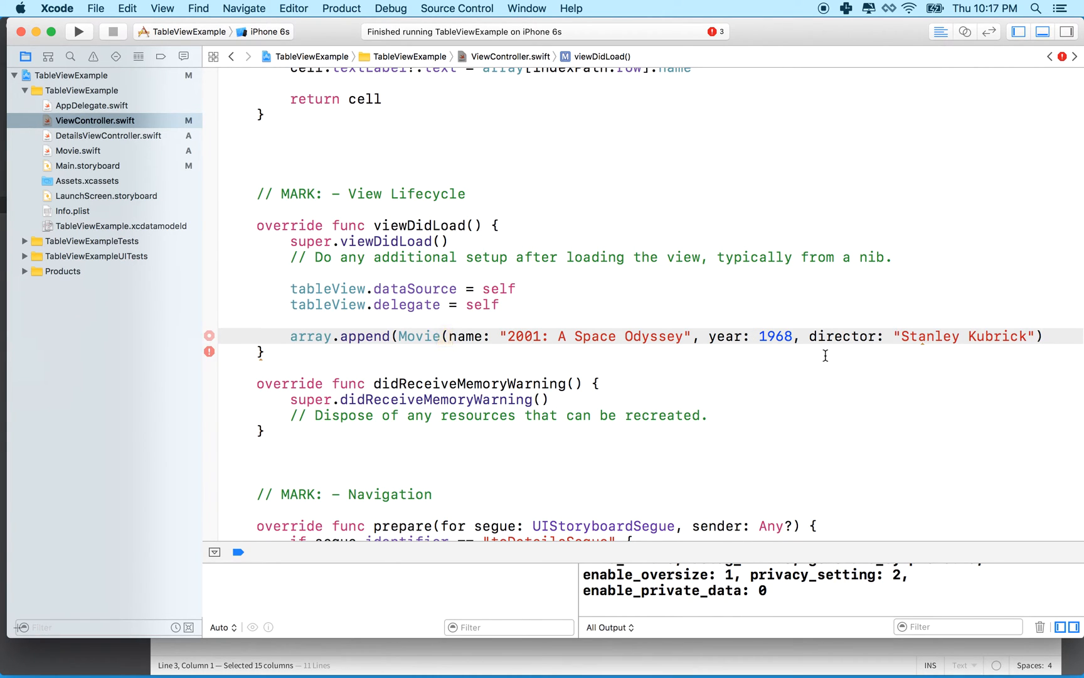
click(1046, 336)
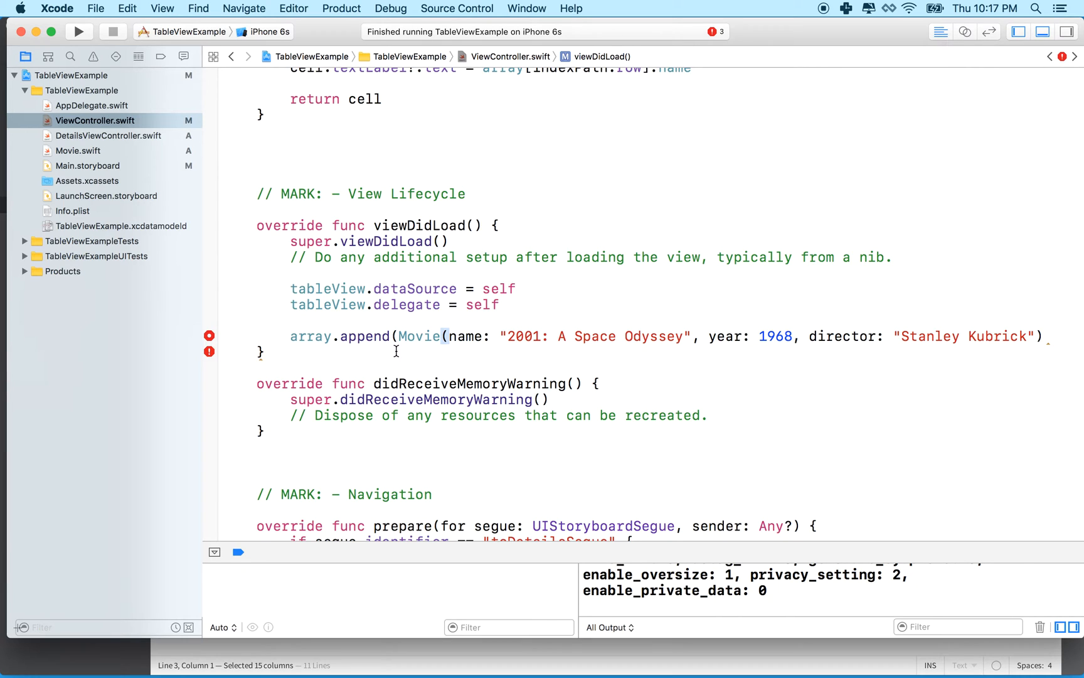
mouse_move(598, 338)
text())
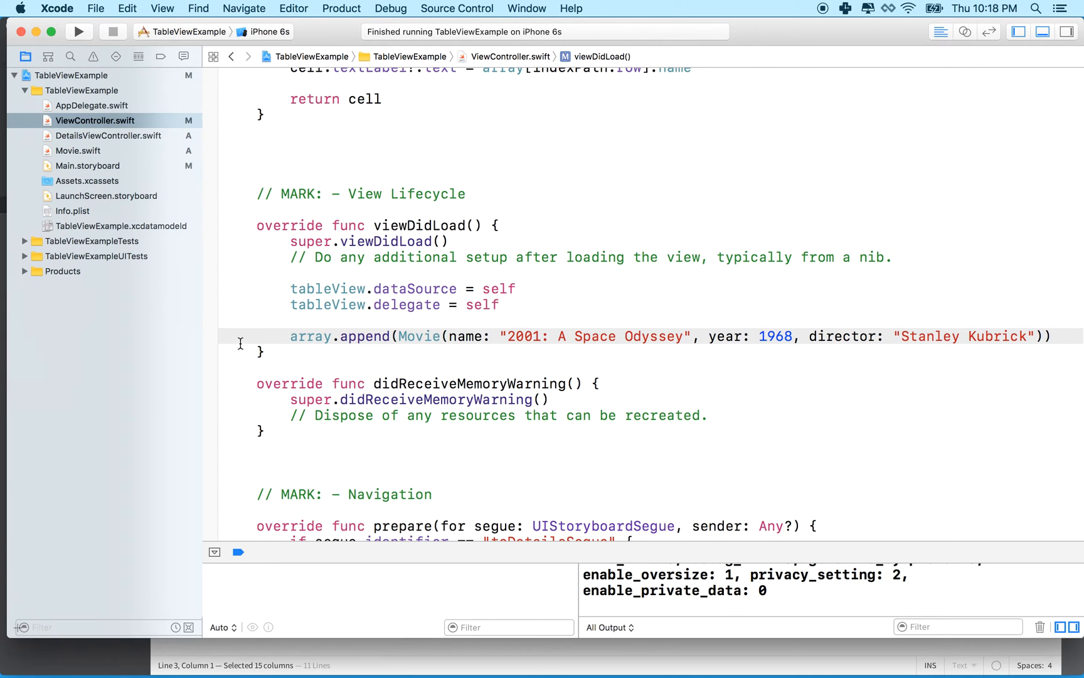
Add a second array.append(Movie(...)) named "Logan's Run", ready to fill its year.
text(a)
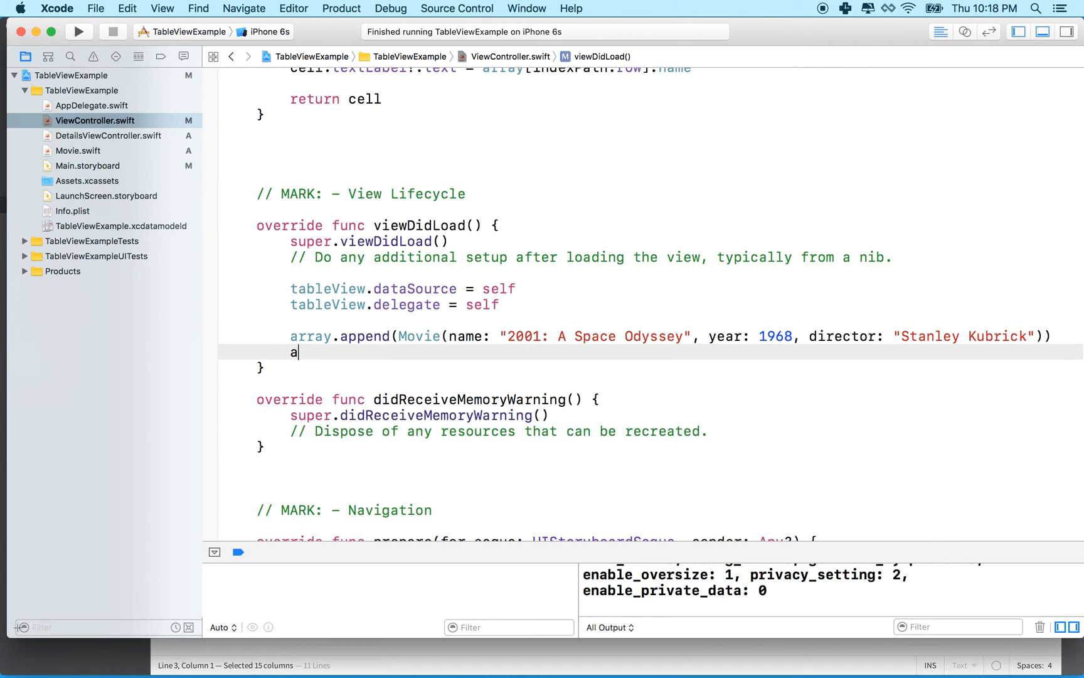
text(rray.append(newElement: Element)
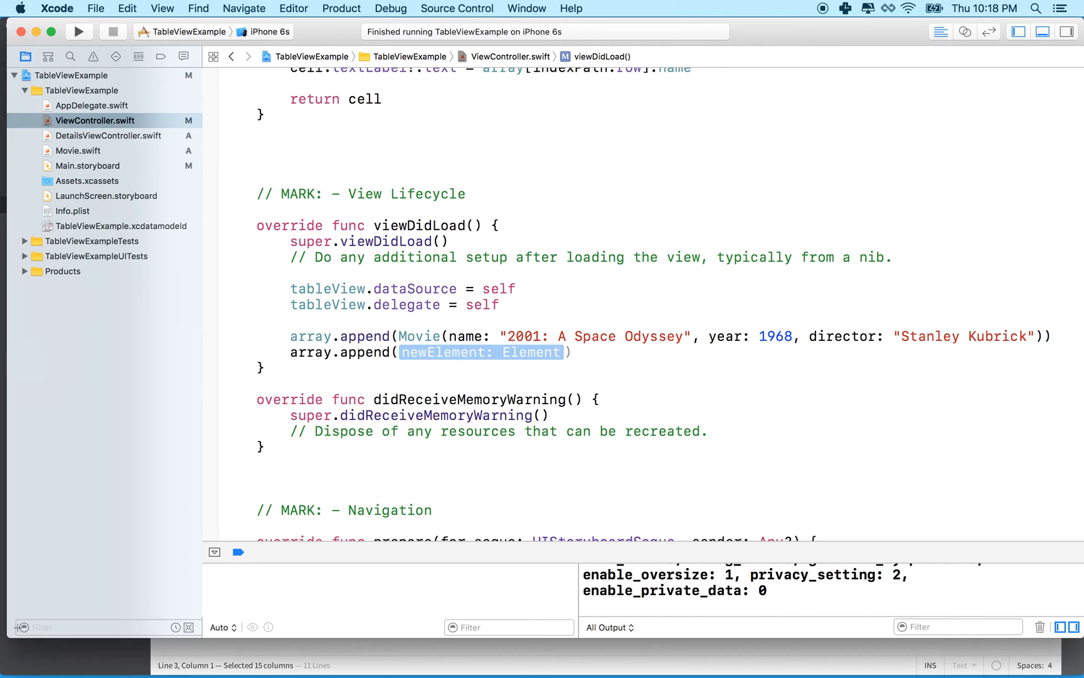
text(Mov)
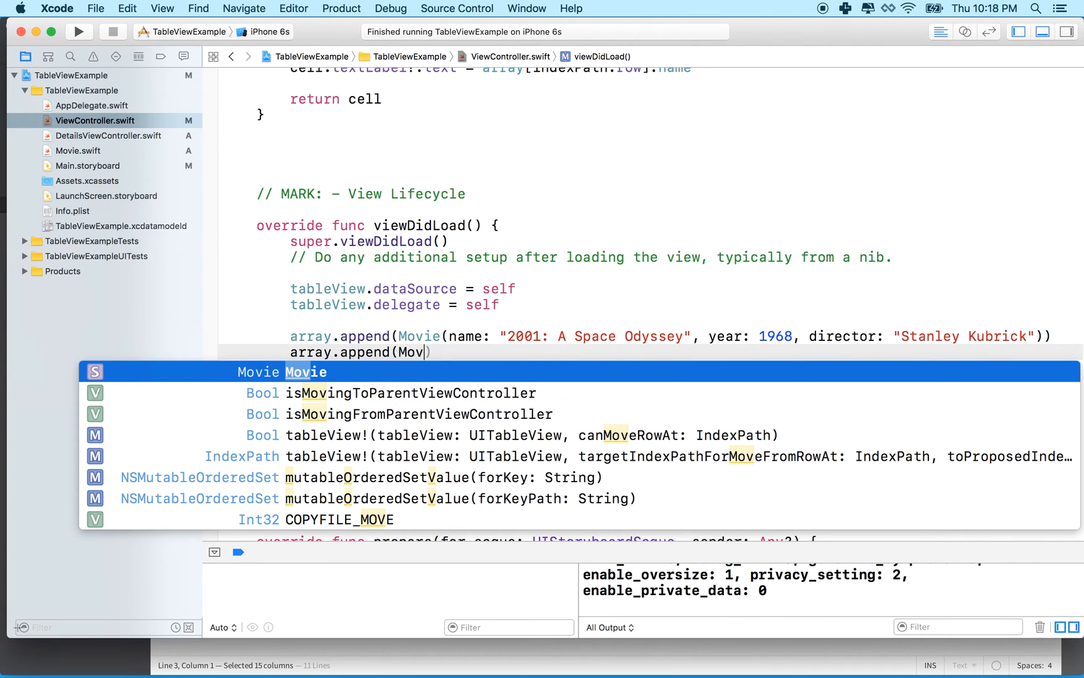
text(ie)
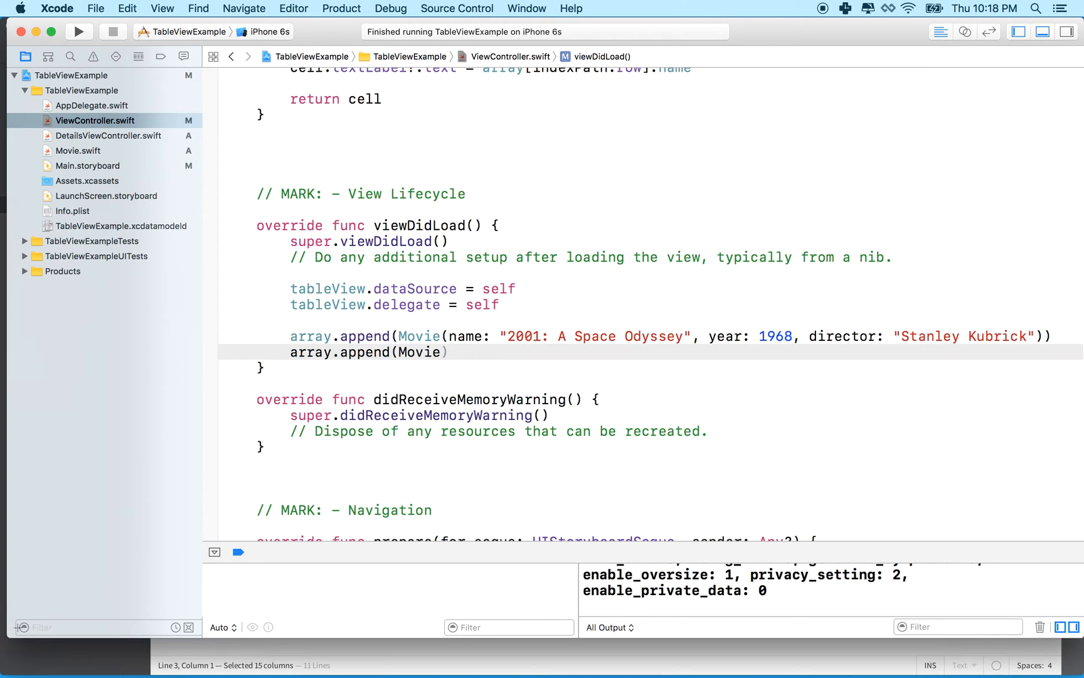
text(()
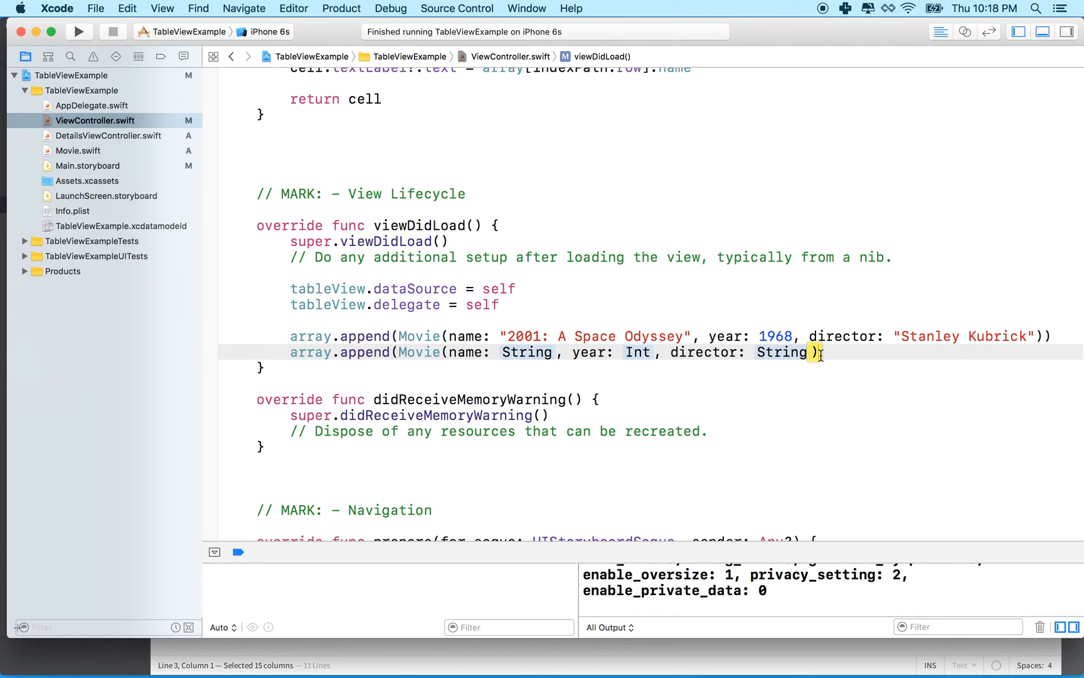
text())
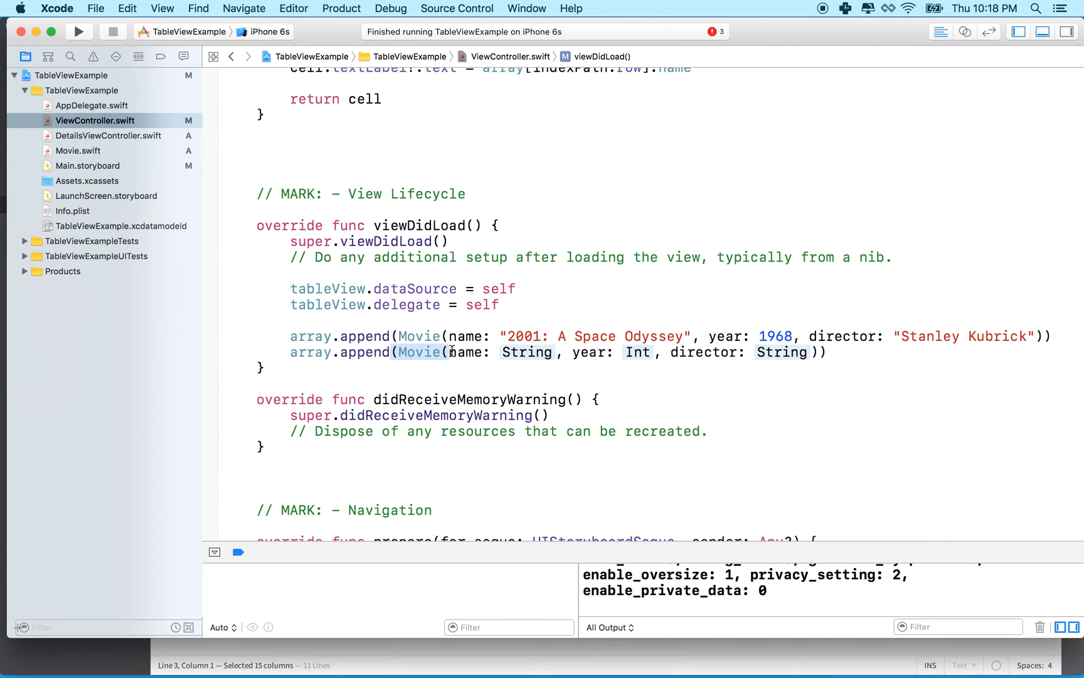
double_click(527, 352)
text("Logan's Run")
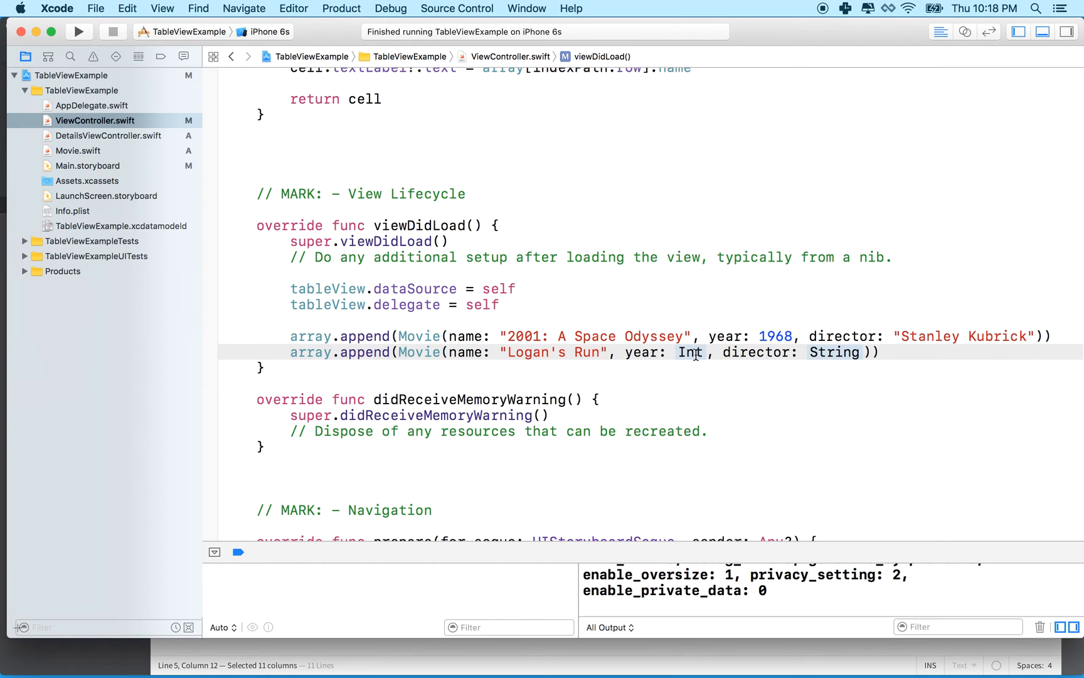
double_click(691, 352)
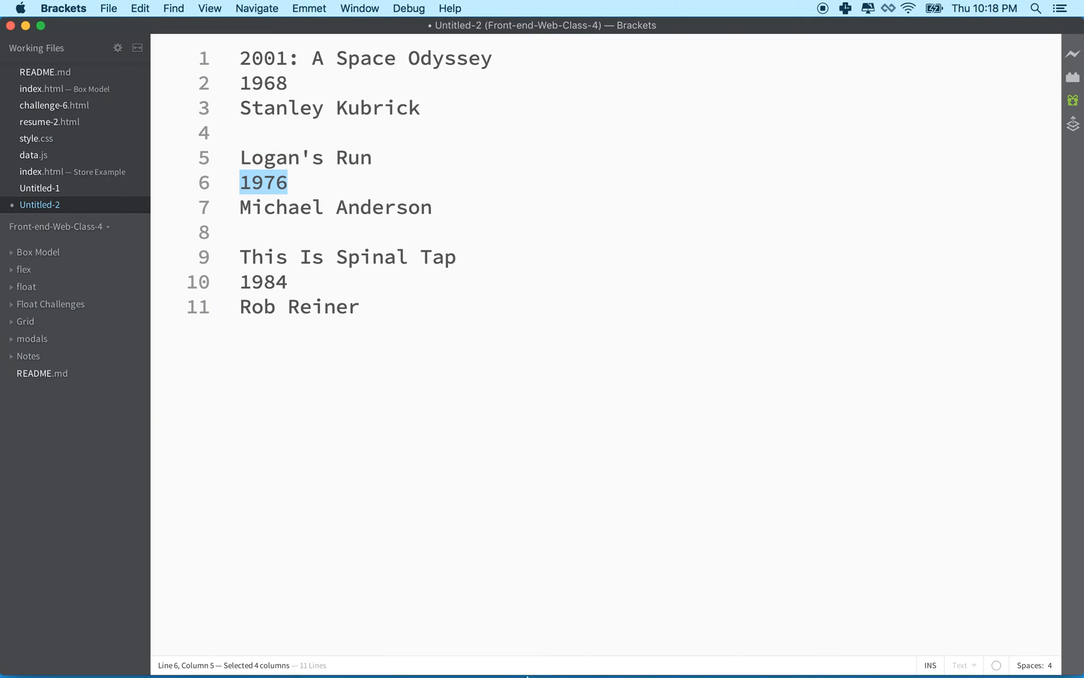
mouse_move(551, 668)
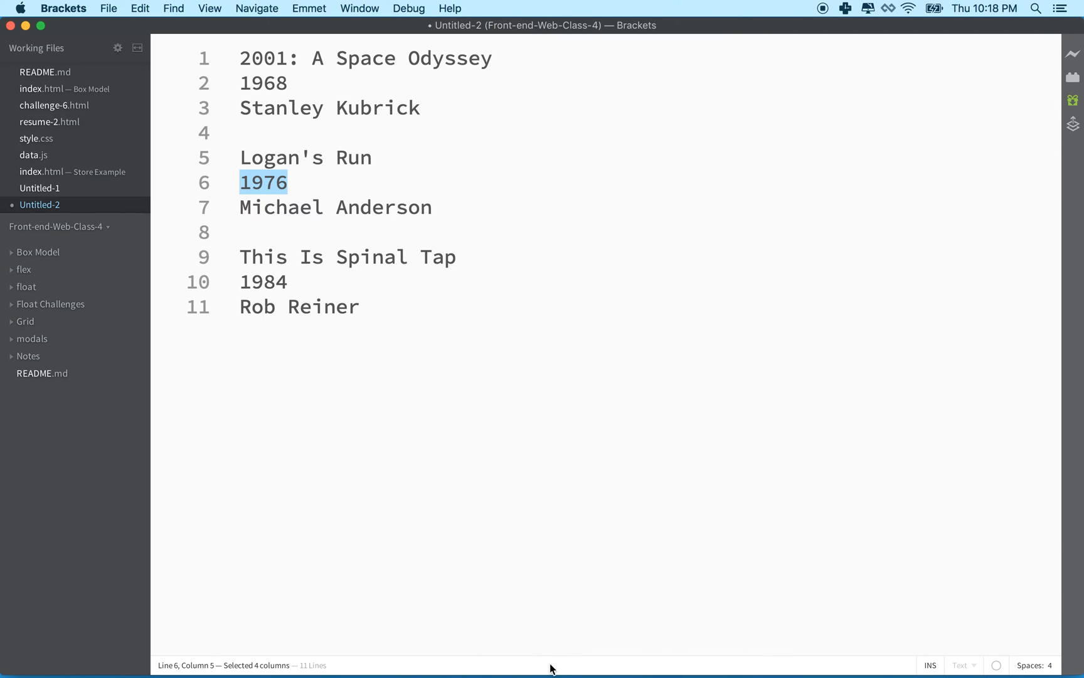
mouse_move(478, 659)
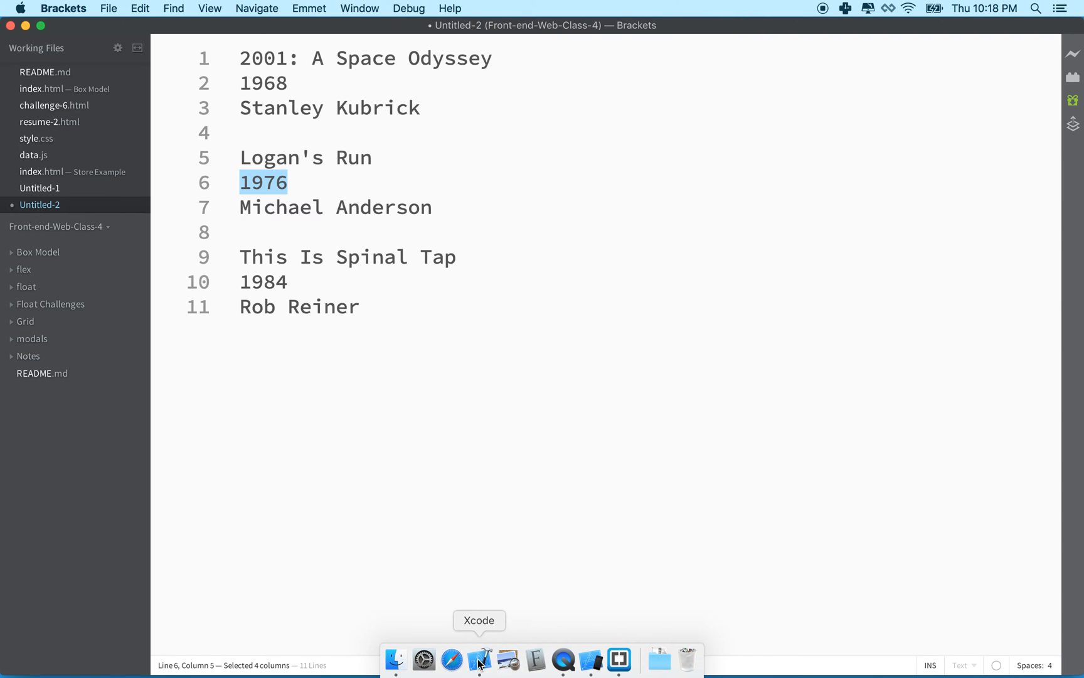
Return to Xcode to paste 1976 into the Logan's Run year.
click(478, 659)
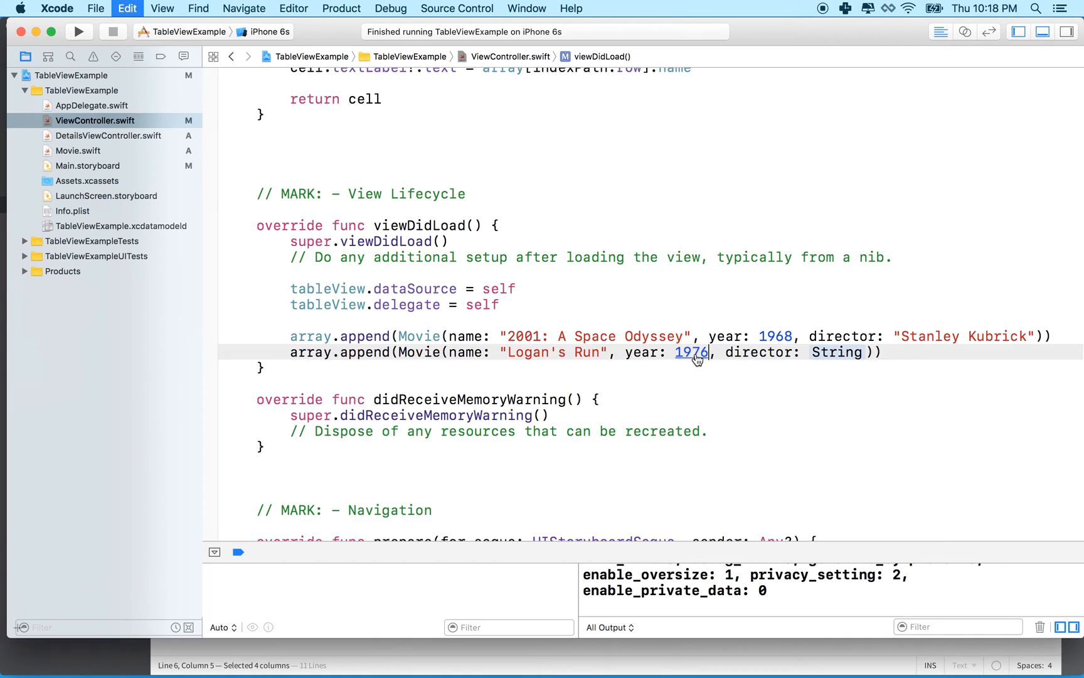
mouse_move(618, 656)
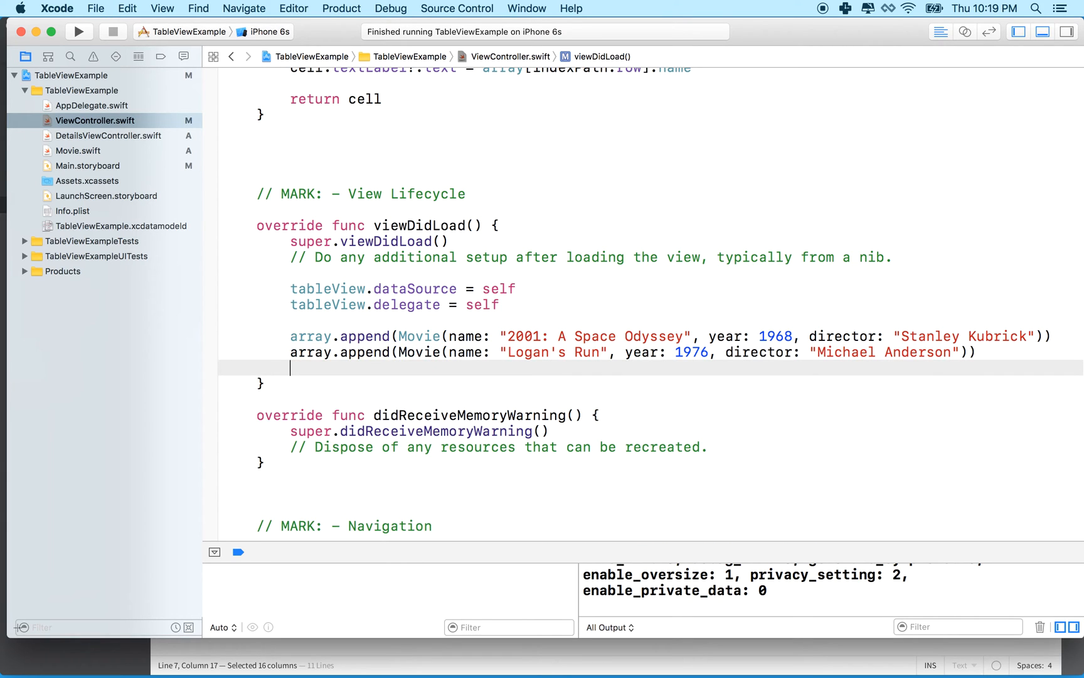
Add a third array.append(Movie(...)) with "This Is Spinal Tap" and year 19.., then fetch the director from the notes.
text(array.)
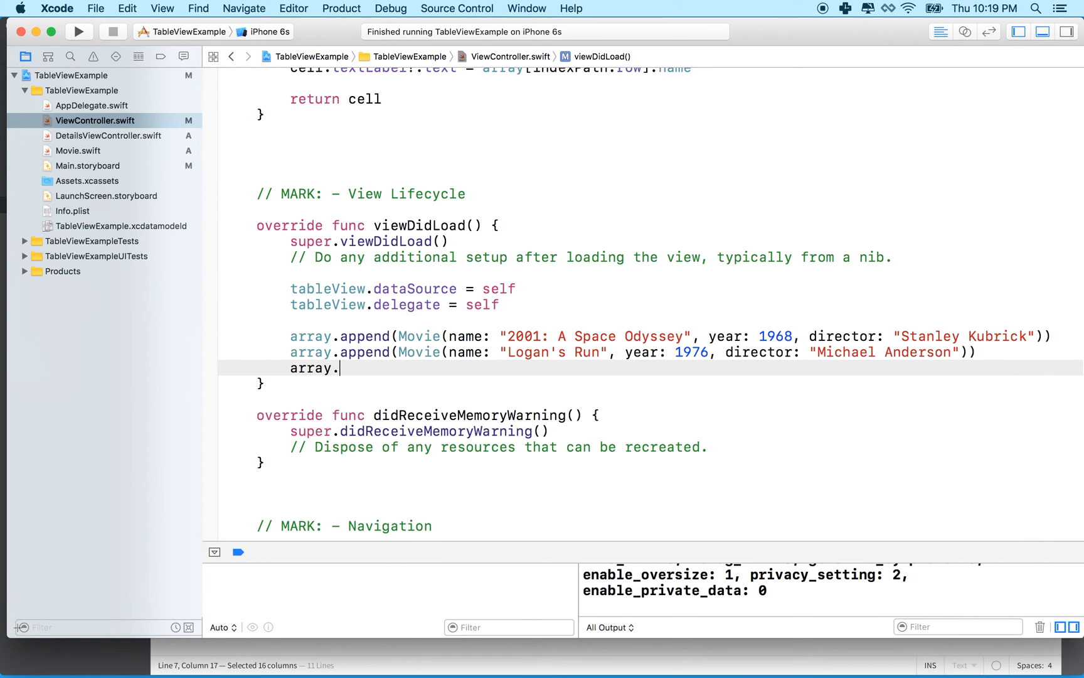
text(append(M)
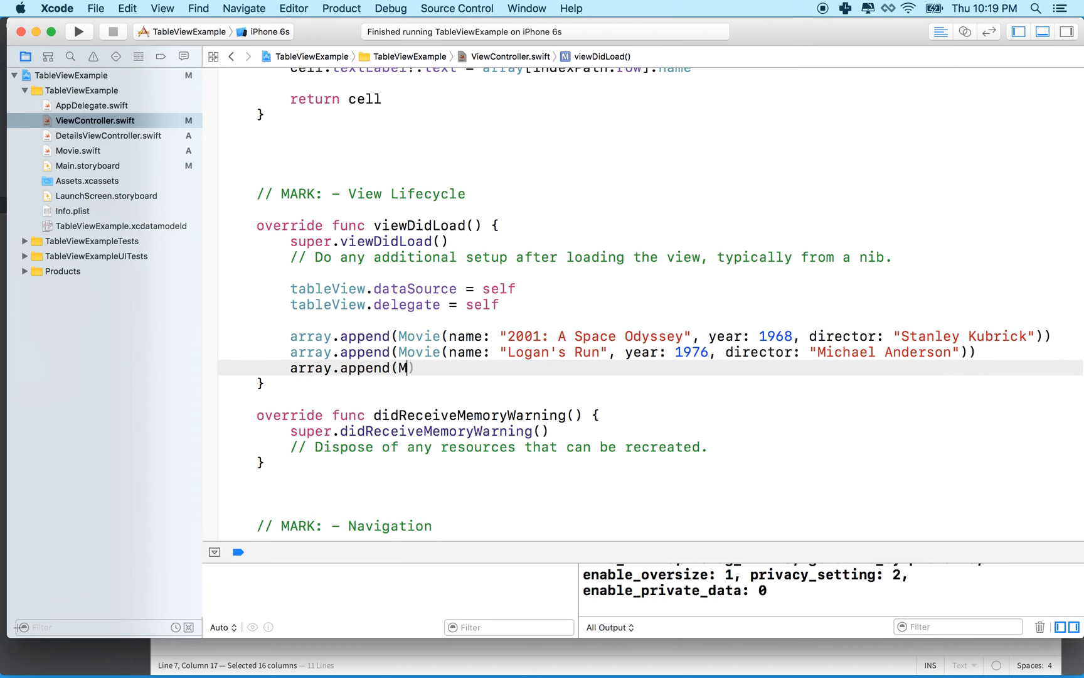
text(ovie(name: String, year: Int, director: String)
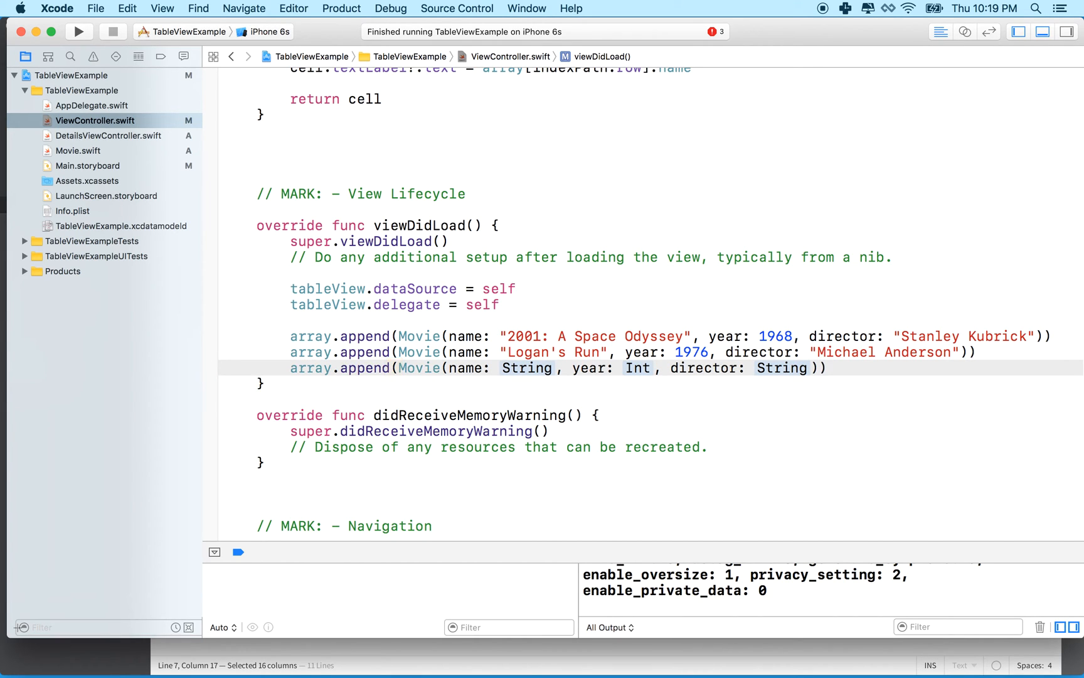
mouse_move(657, 657)
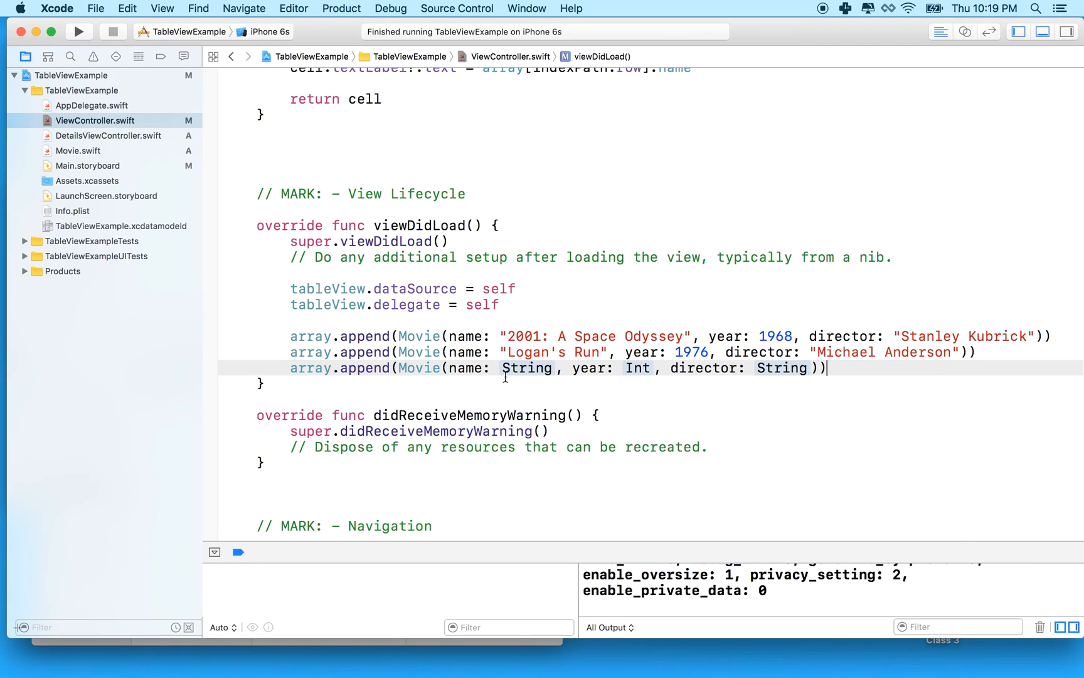
text(")
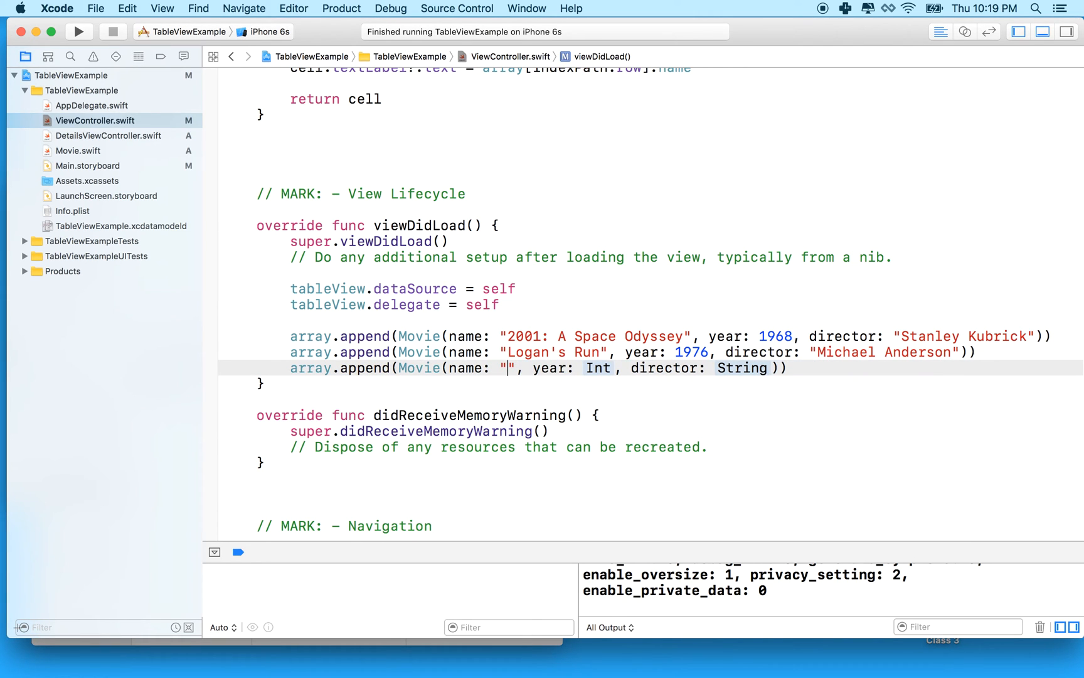
text(This Is Spinal Tap)
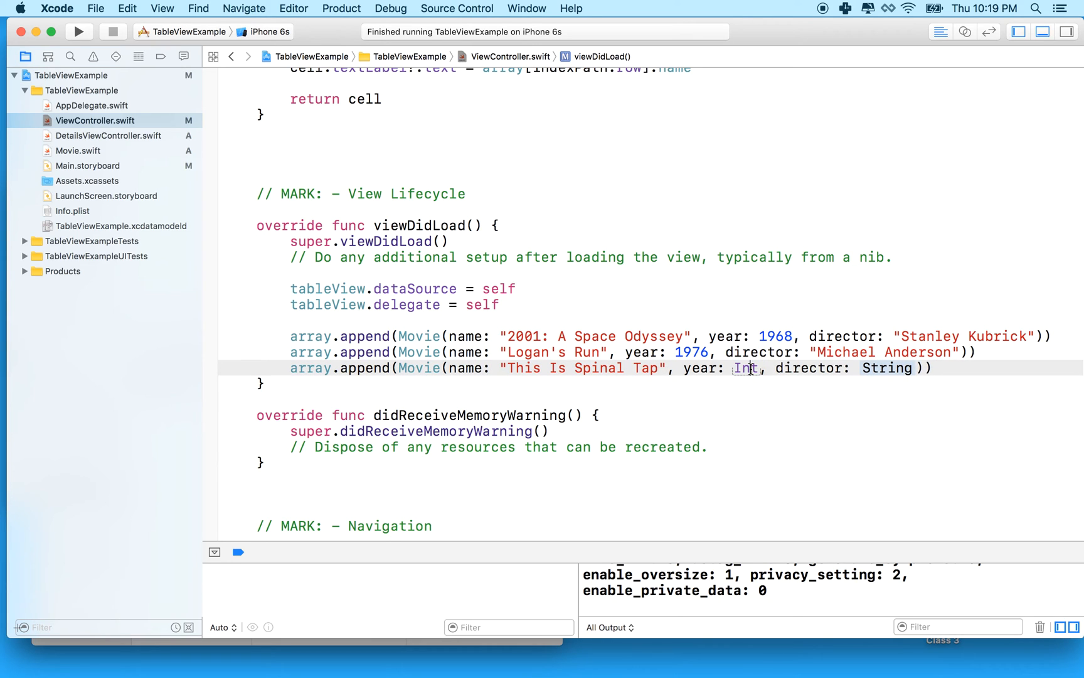
text(1984)
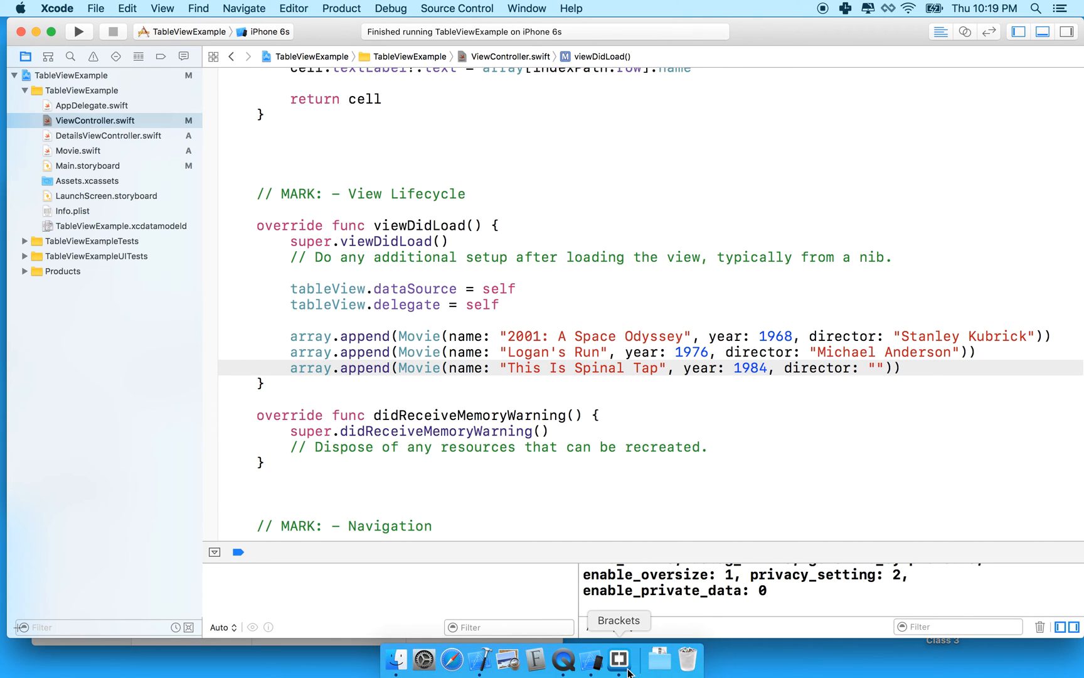
click(617, 657)
text(Rob Reiner)
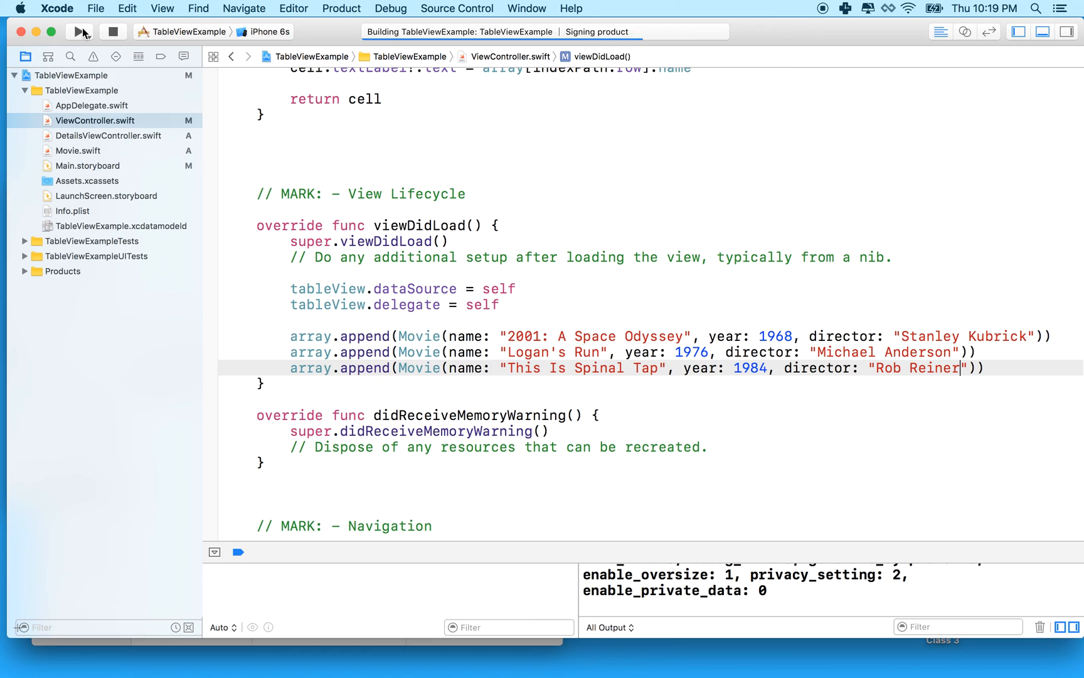
Run the app in the iPhone simulator, tap all three movie rows, then stop the run.
click(79, 32)
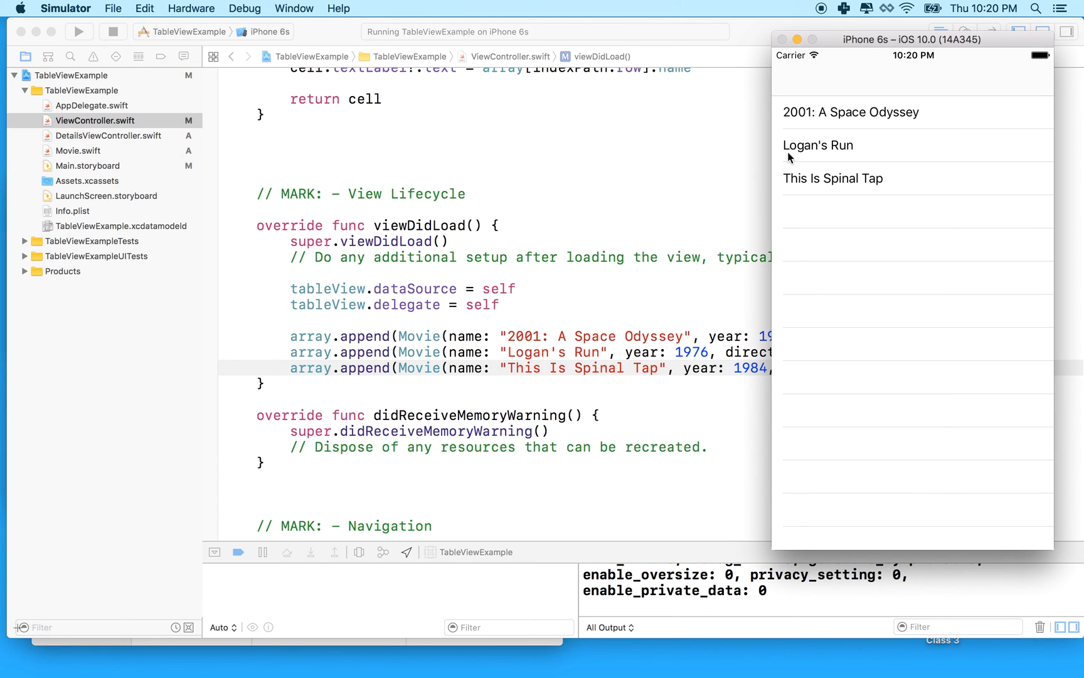
click(851, 112)
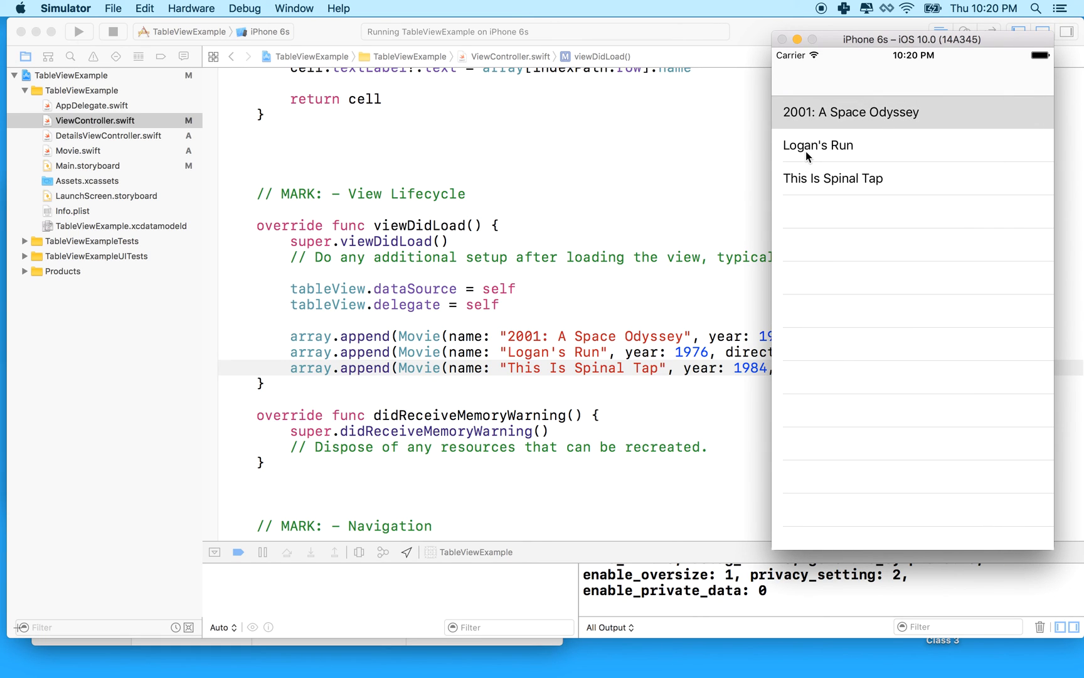
click(818, 145)
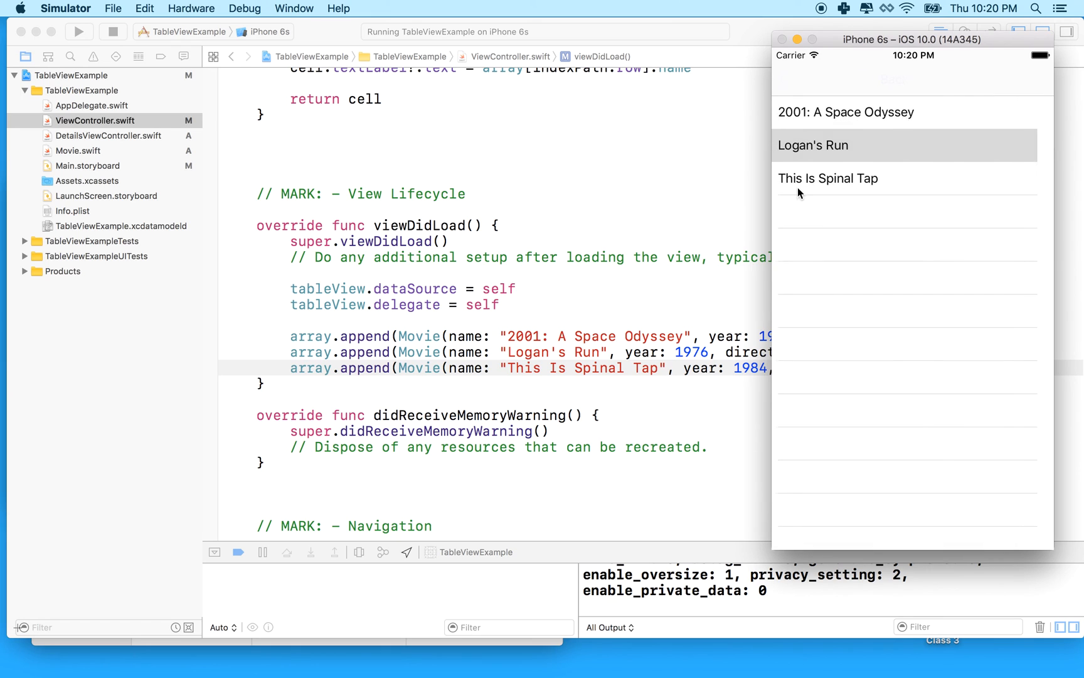
click(827, 178)
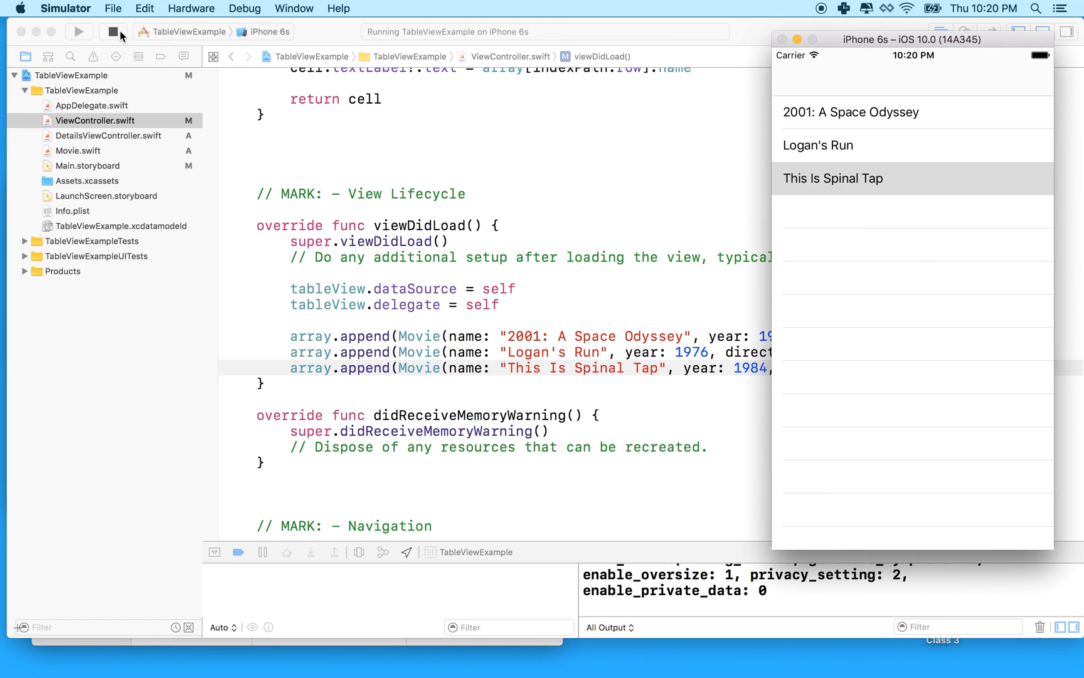
click(113, 32)
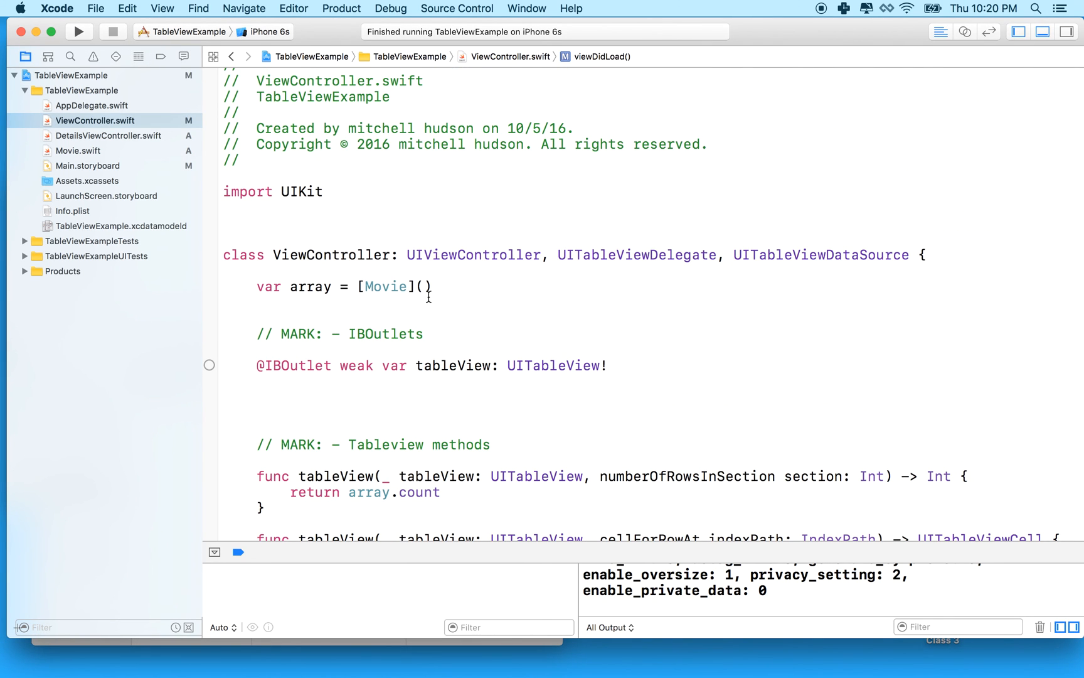
scroll(down, 3)
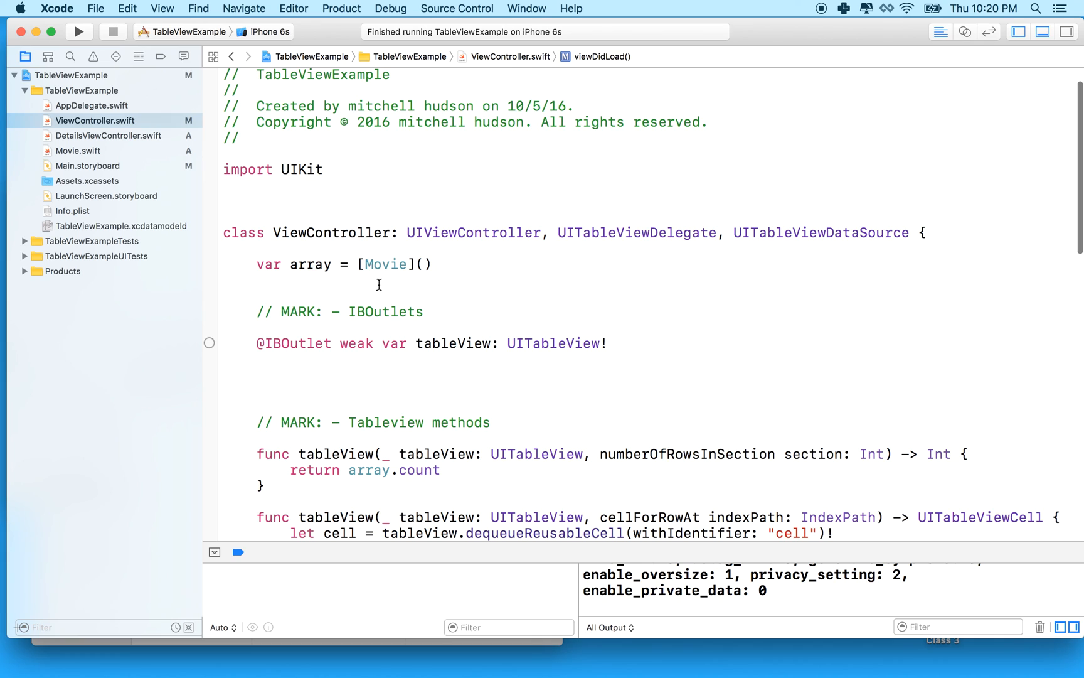
double_click(386, 264)
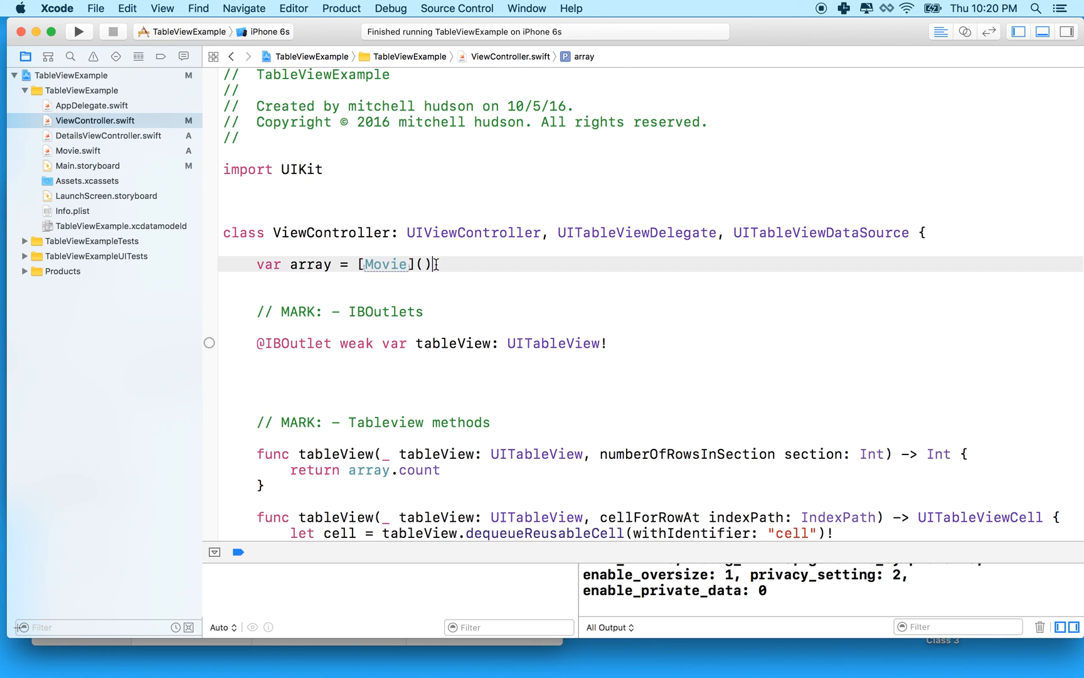
triple_click(311, 264)
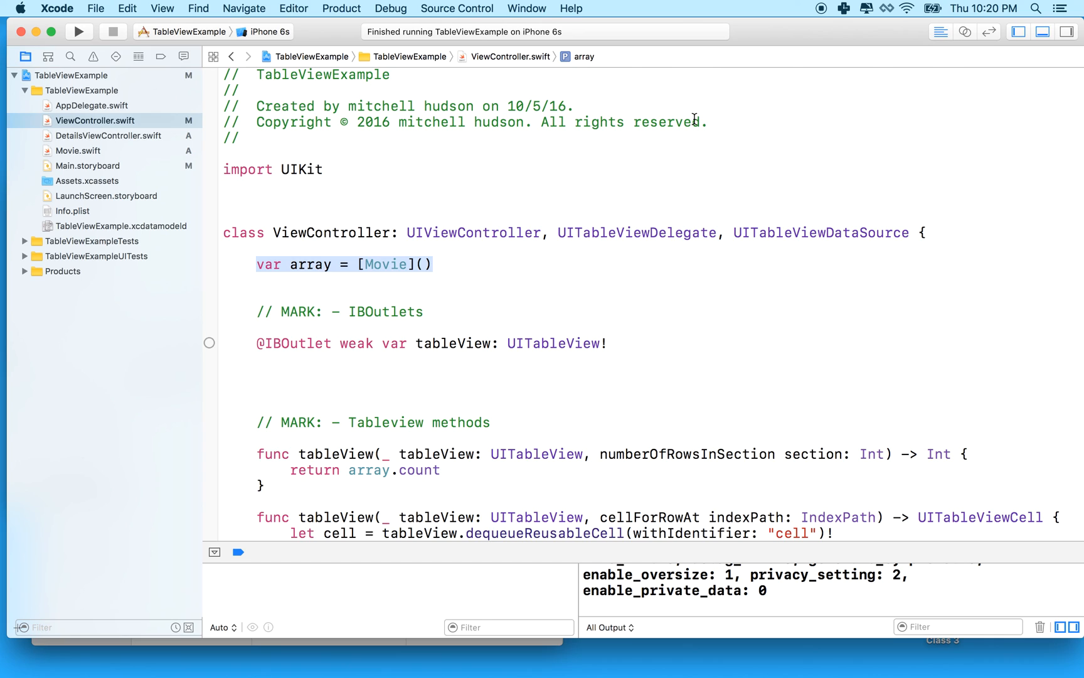
mouse_move(820, 10)
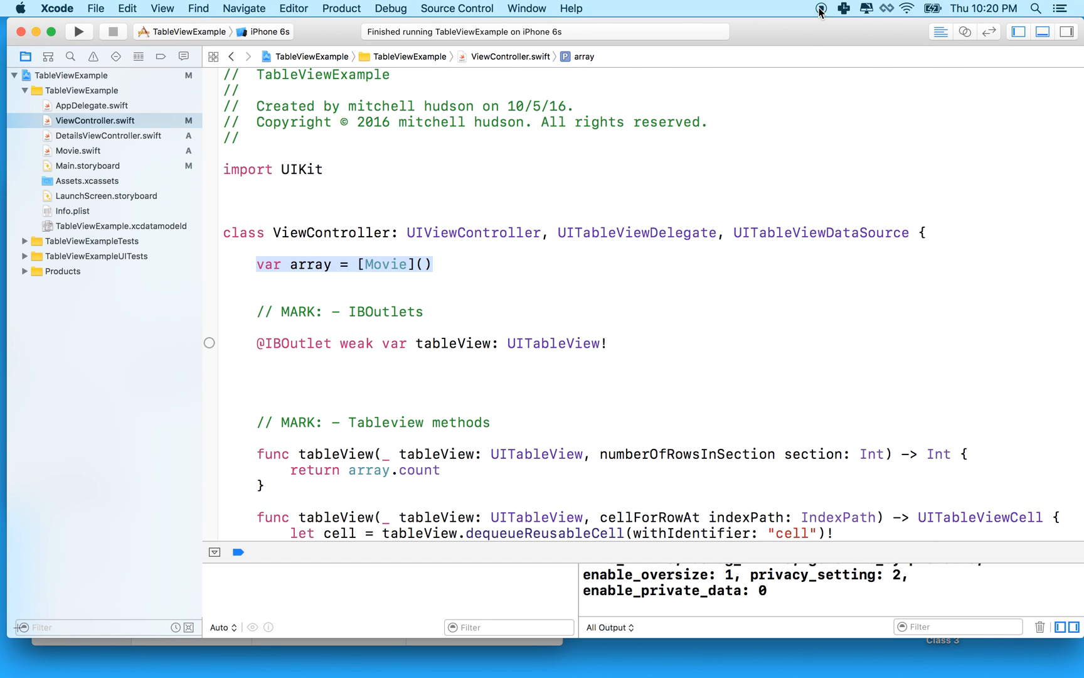